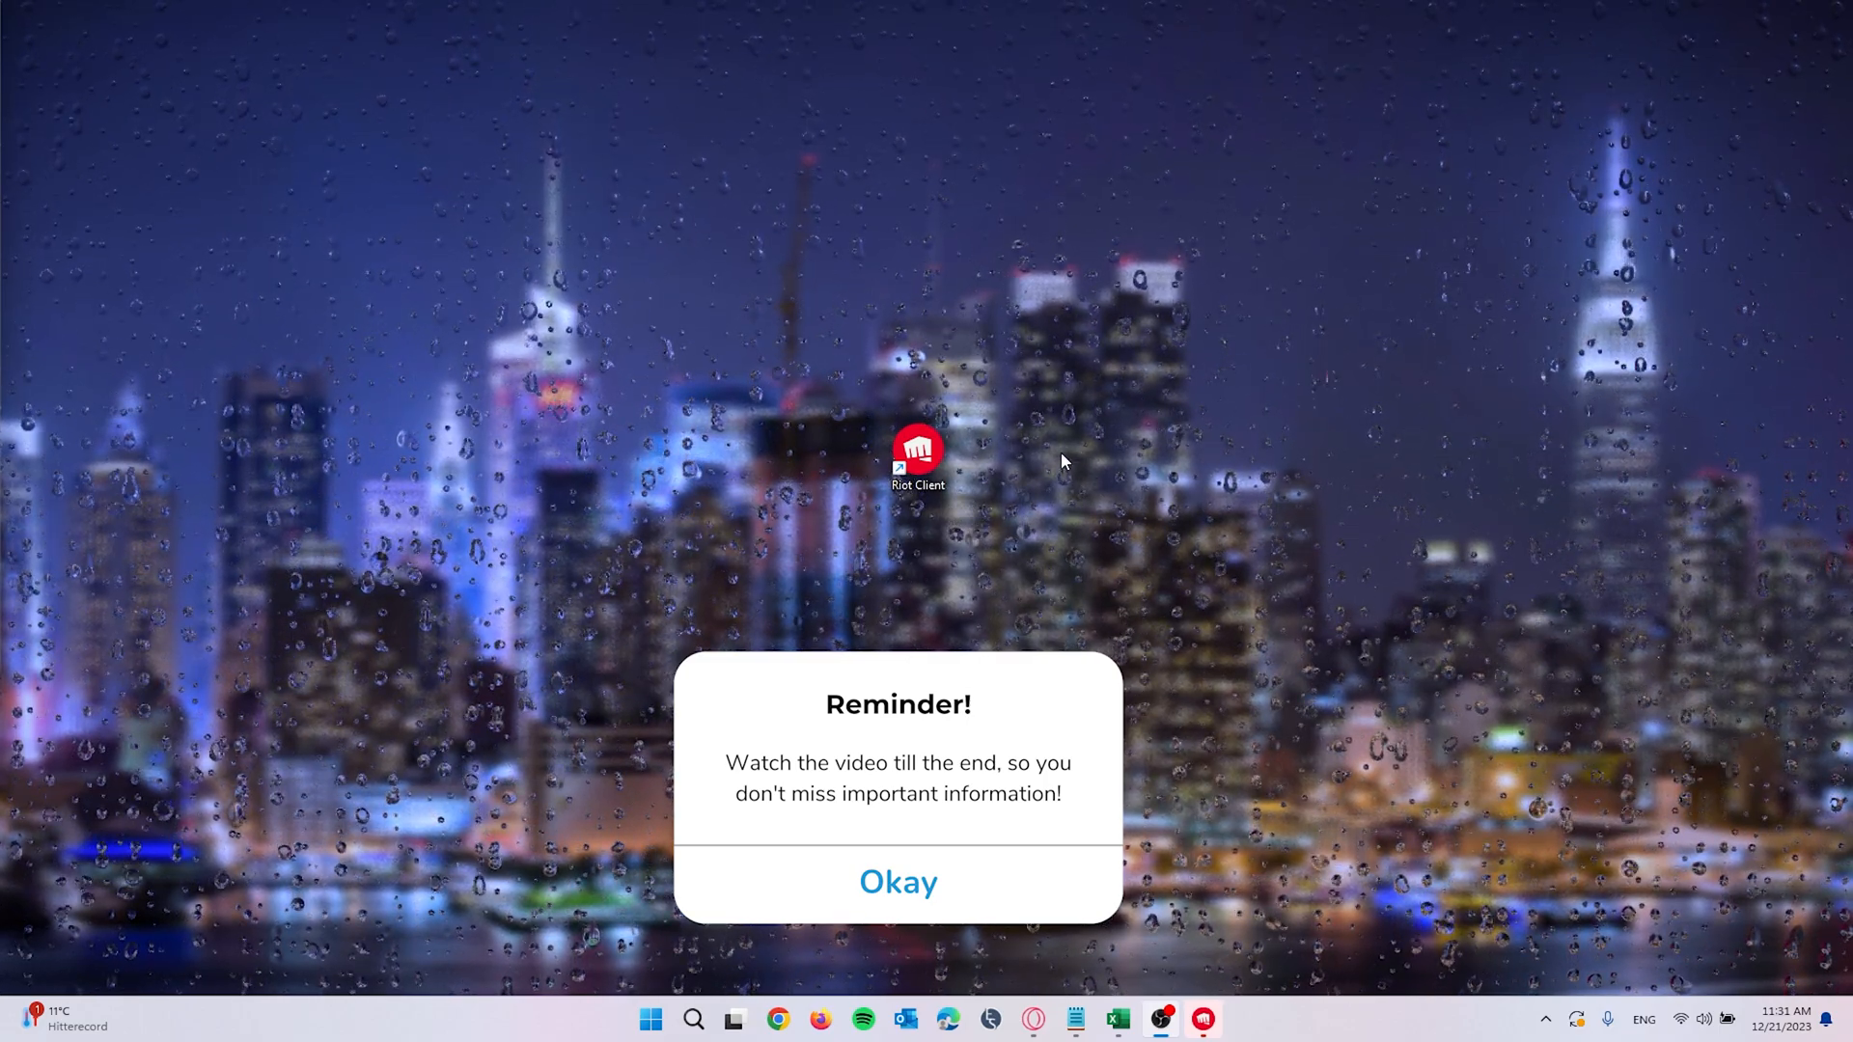
Exit Riot Client from its hidden tray icon so it no longer runs in the background
{"action": "left_click", "coordinate": [896, 880]}
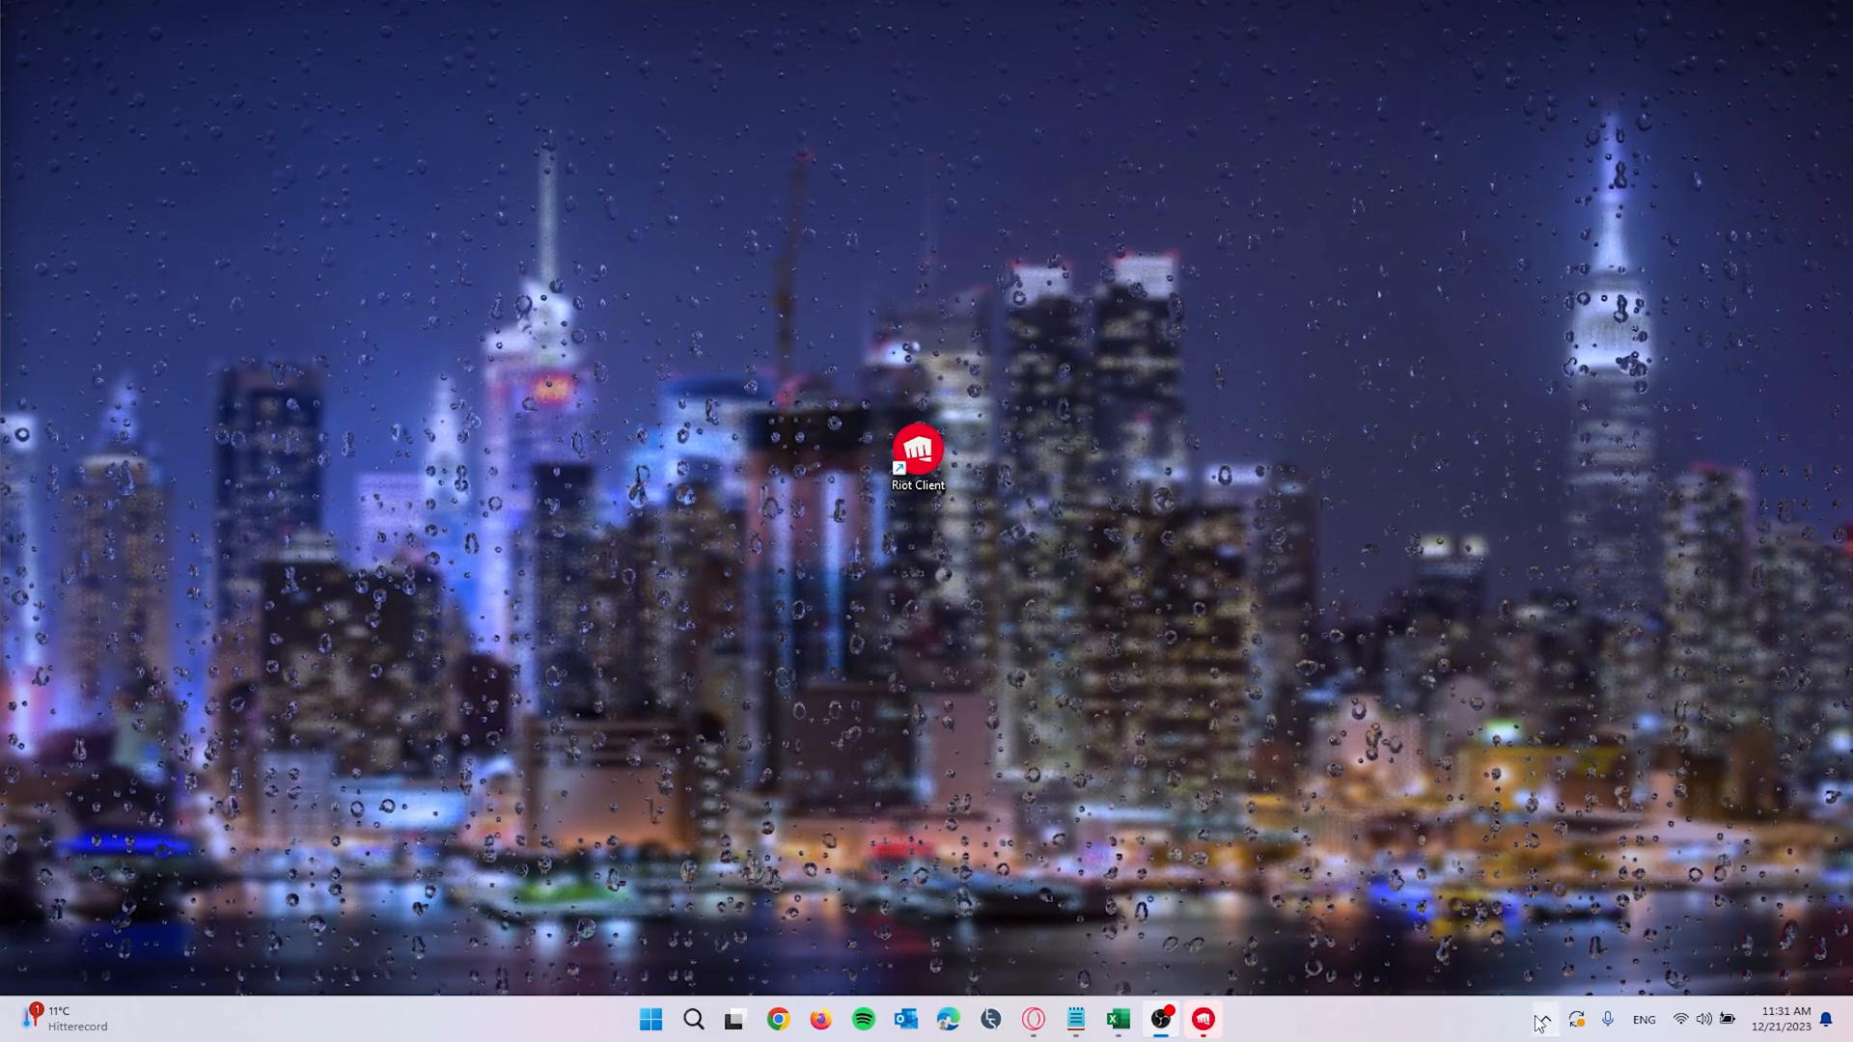
{"action": "mouse_move", "coordinate": [1542, 1019]}
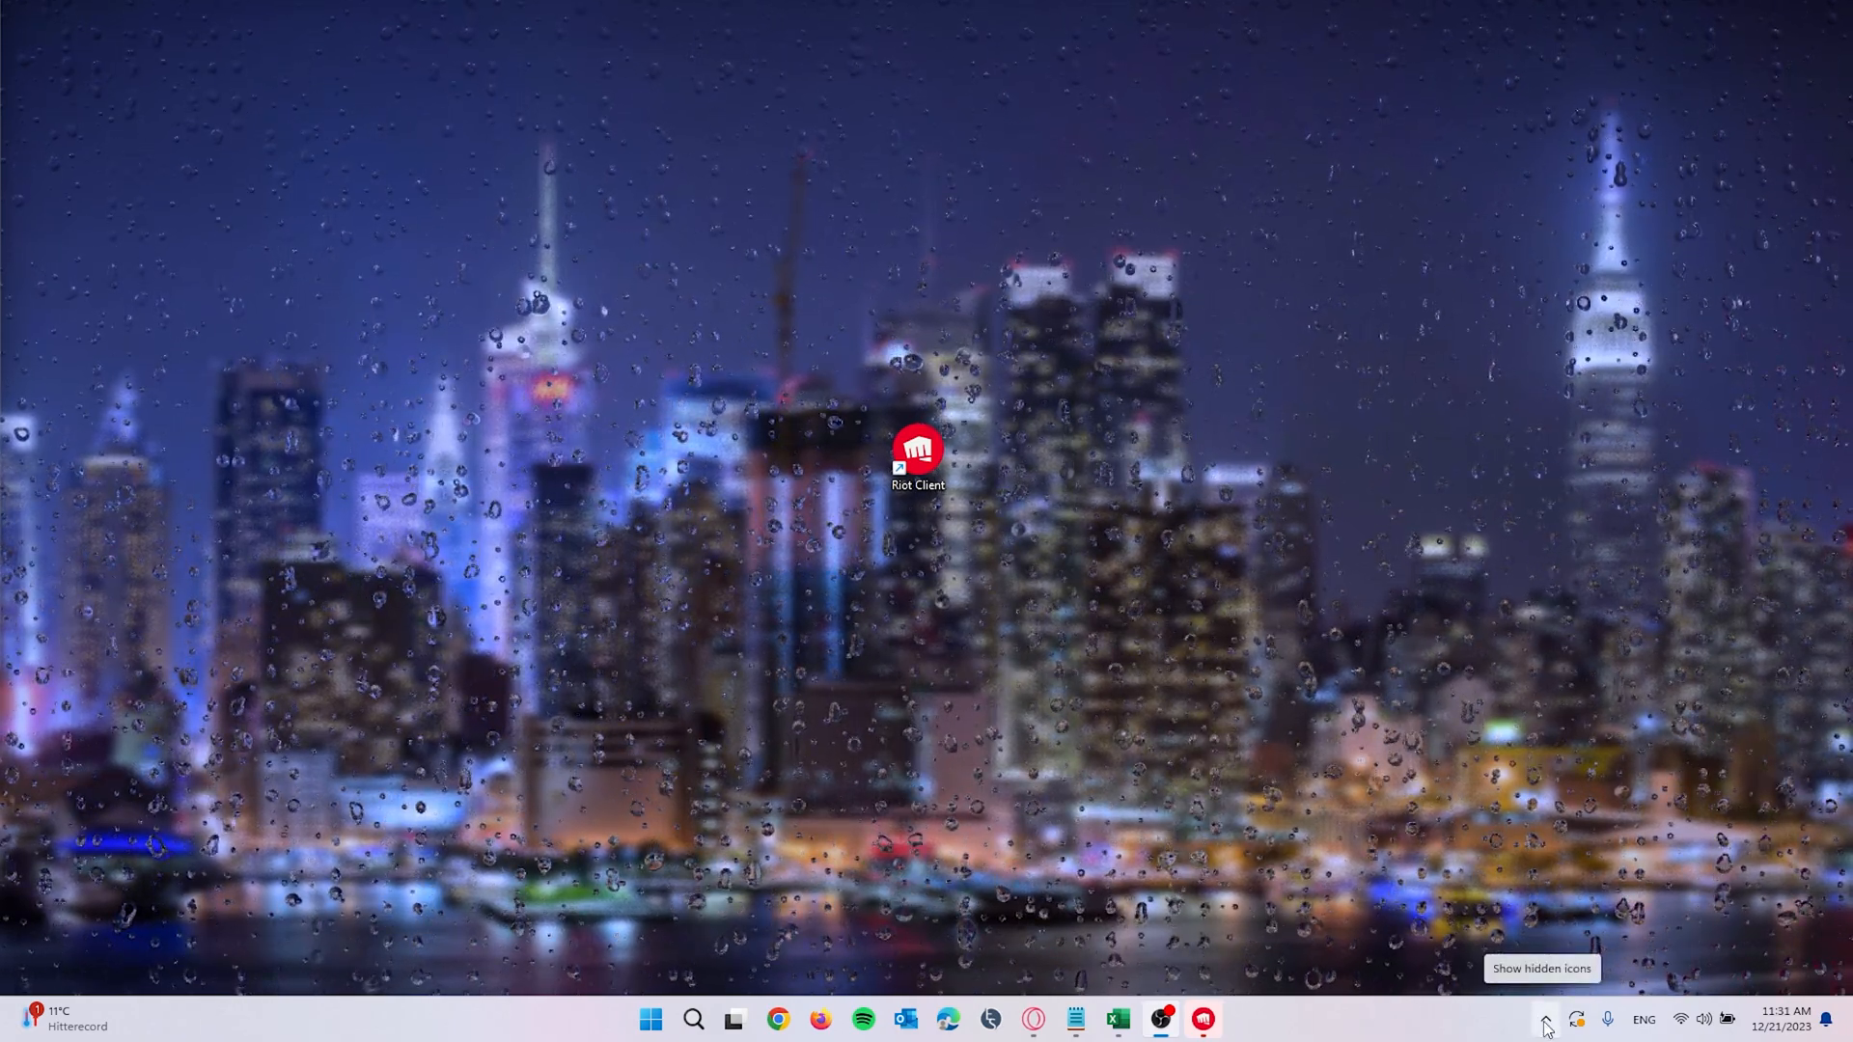
{"action": "left_click", "coordinate": [1544, 1018]}
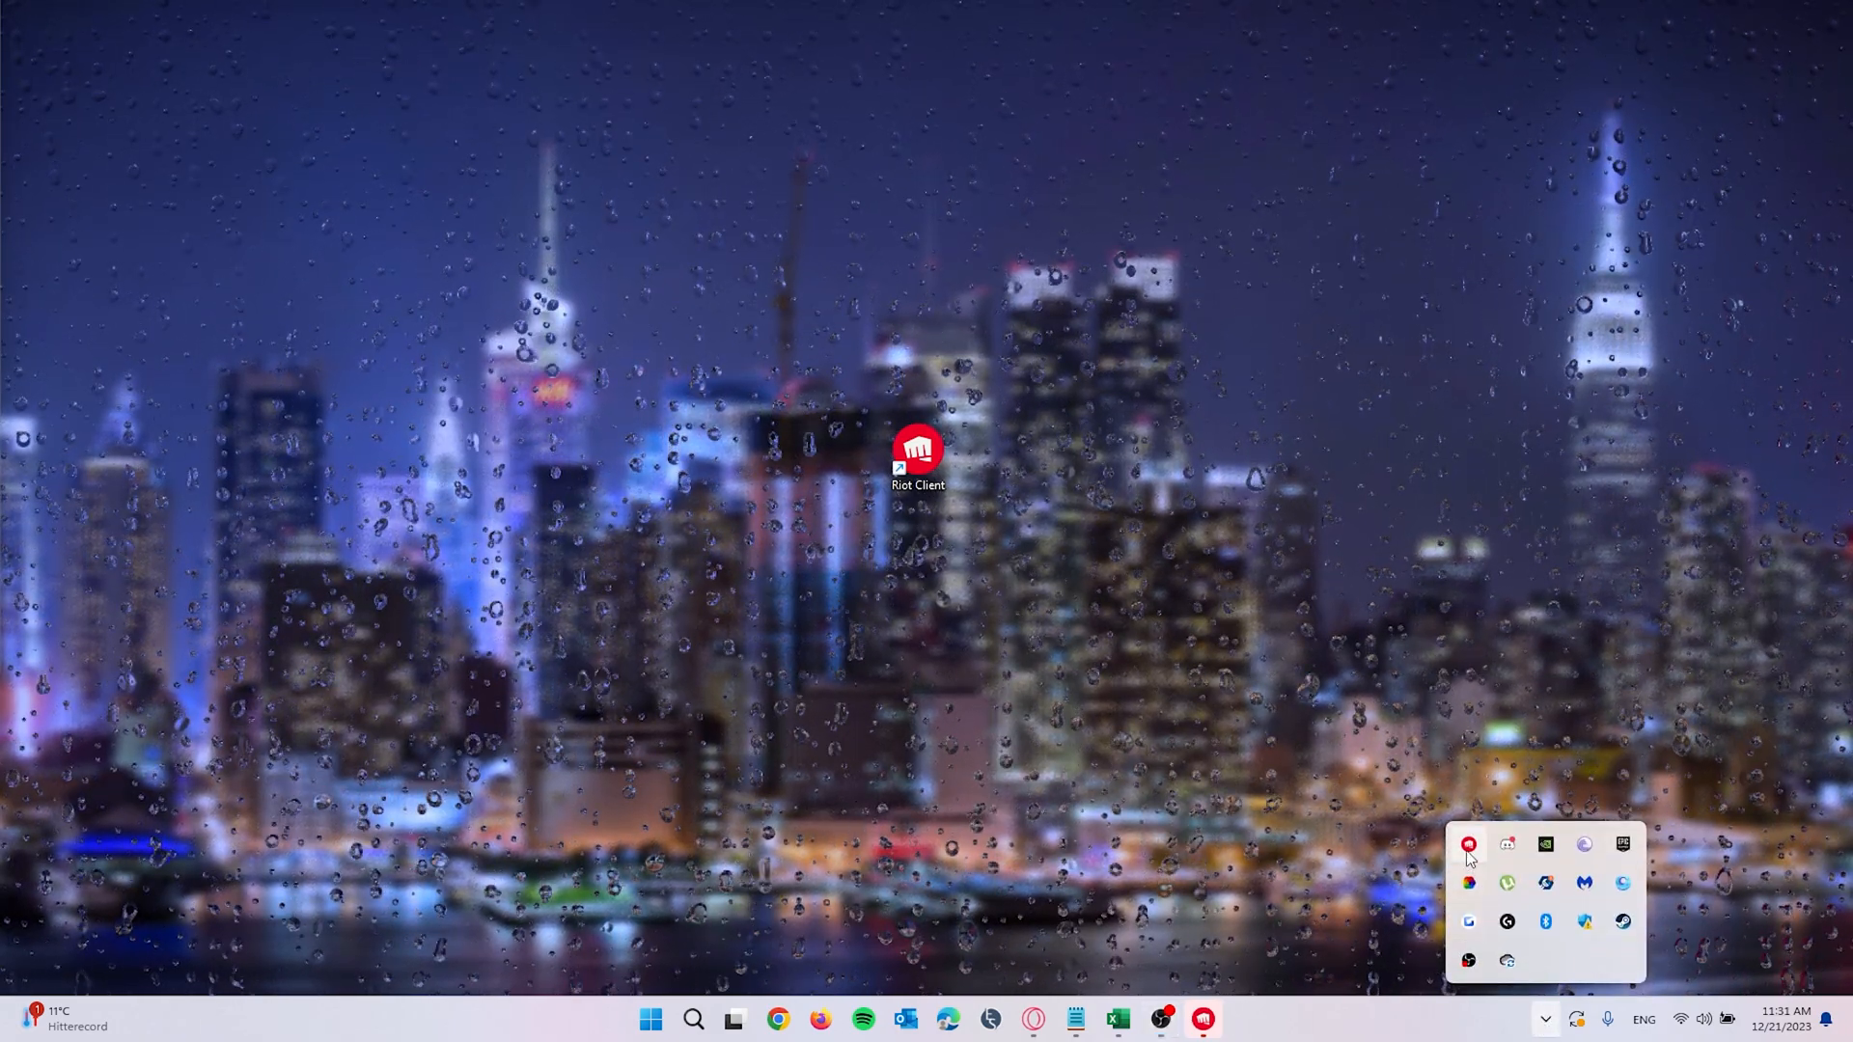
{"action": "mouse_move", "coordinate": [1469, 845]}
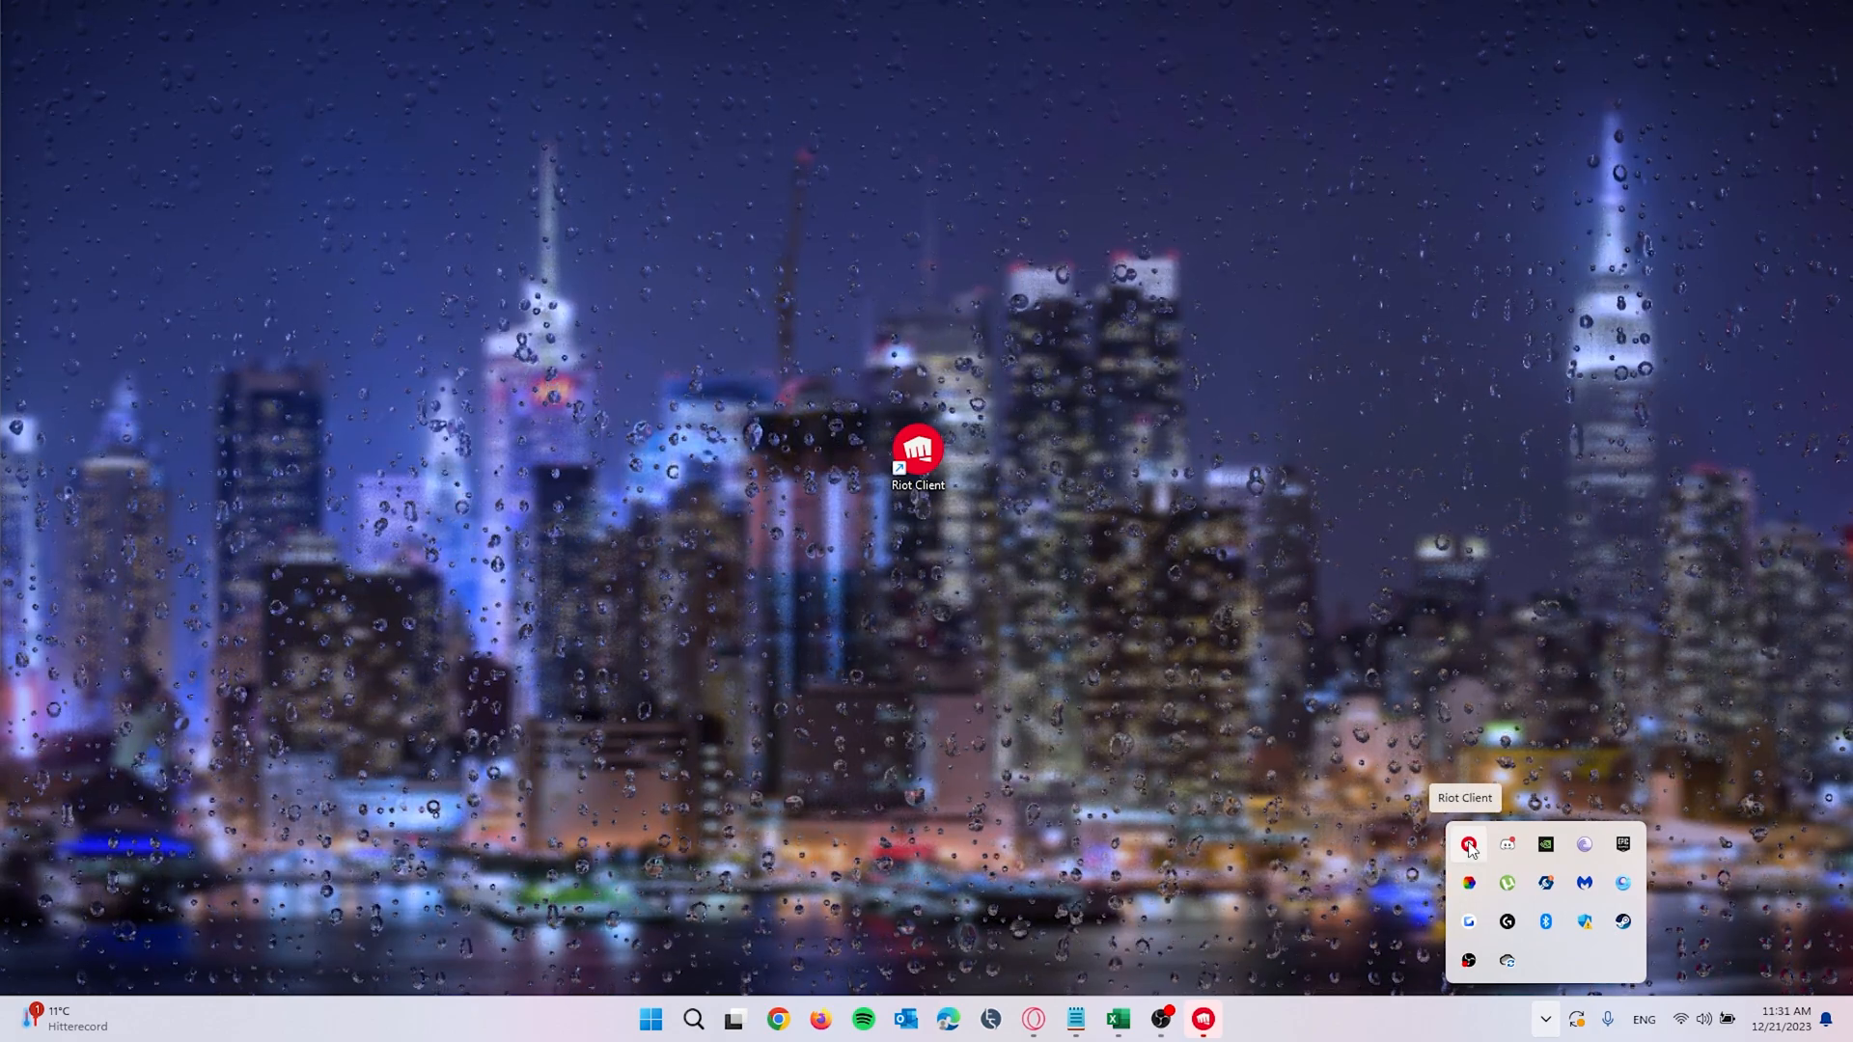
{"action": "right_click", "coordinate": [1469, 843]}
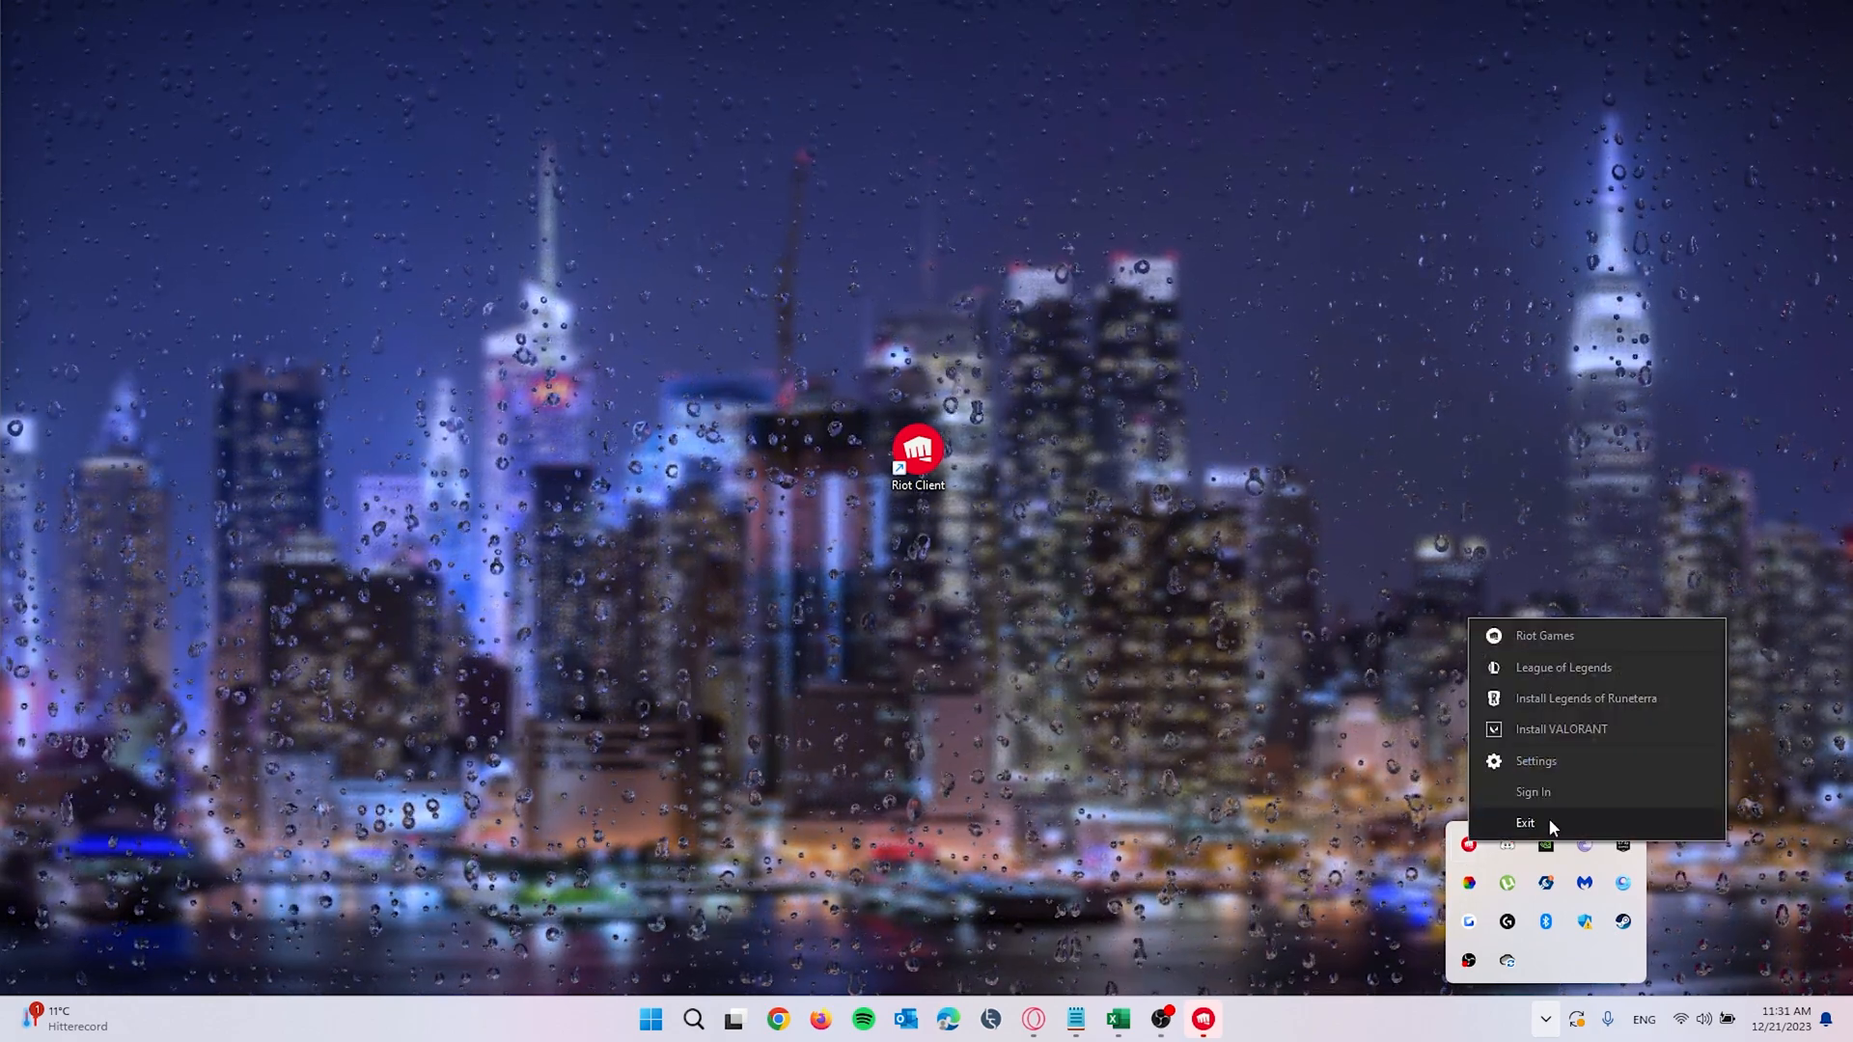
{"action": "left_click", "coordinate": [1526, 822]}
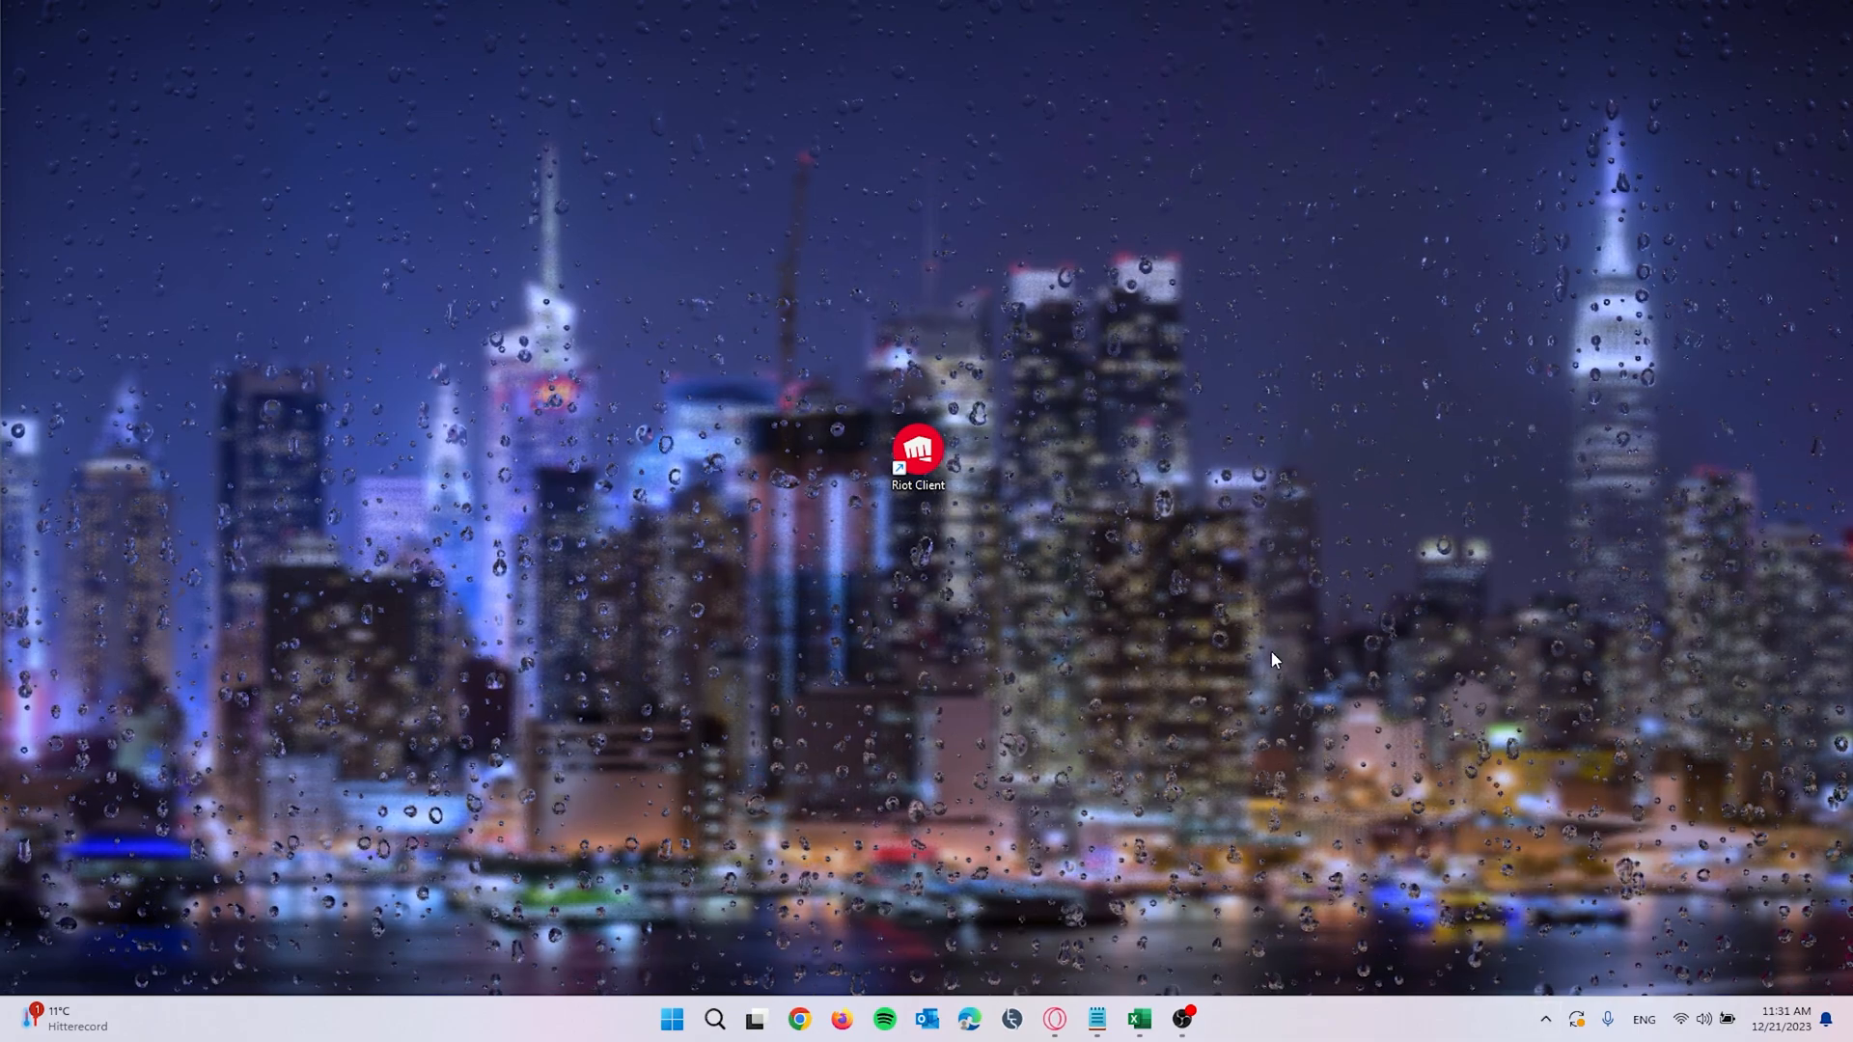
{"action": "mouse_move", "coordinate": [671, 1019]}
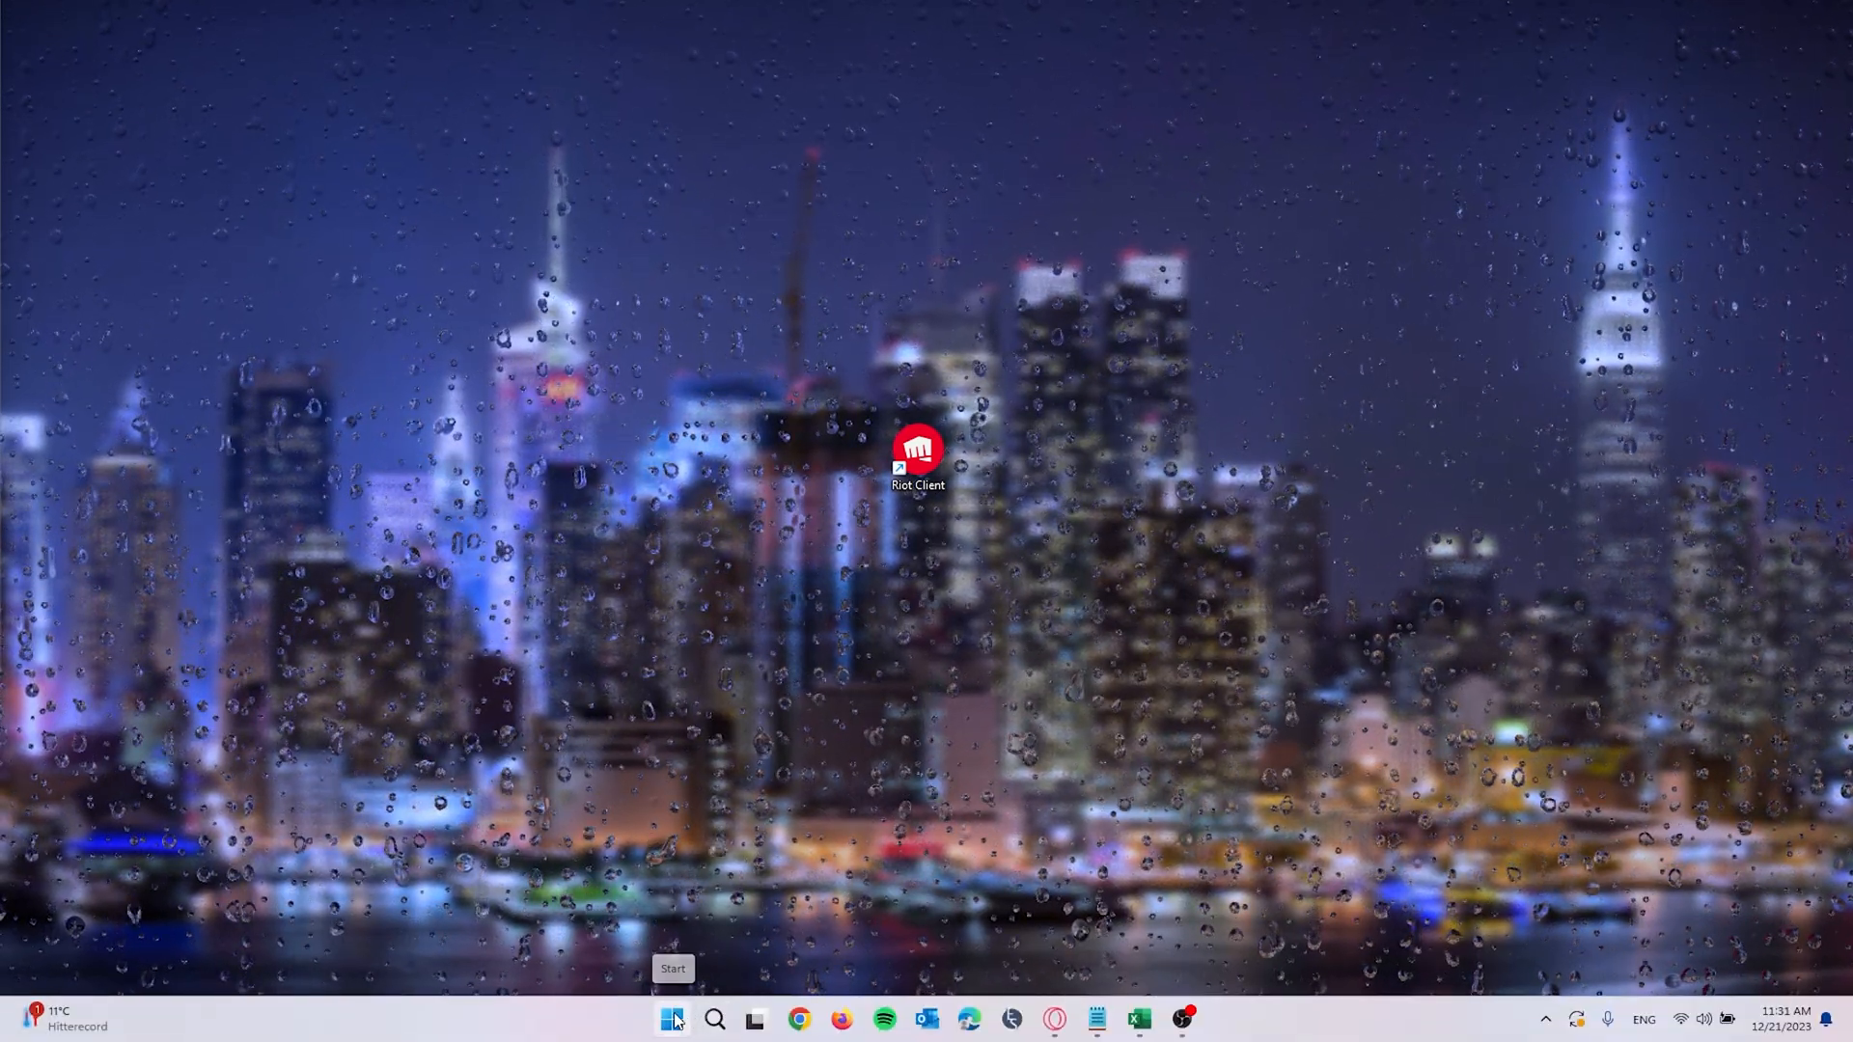
Confirm in Task Manager that searching 'riot' finds no processes, then close it
{"action": "right_click", "coordinate": [671, 1019]}
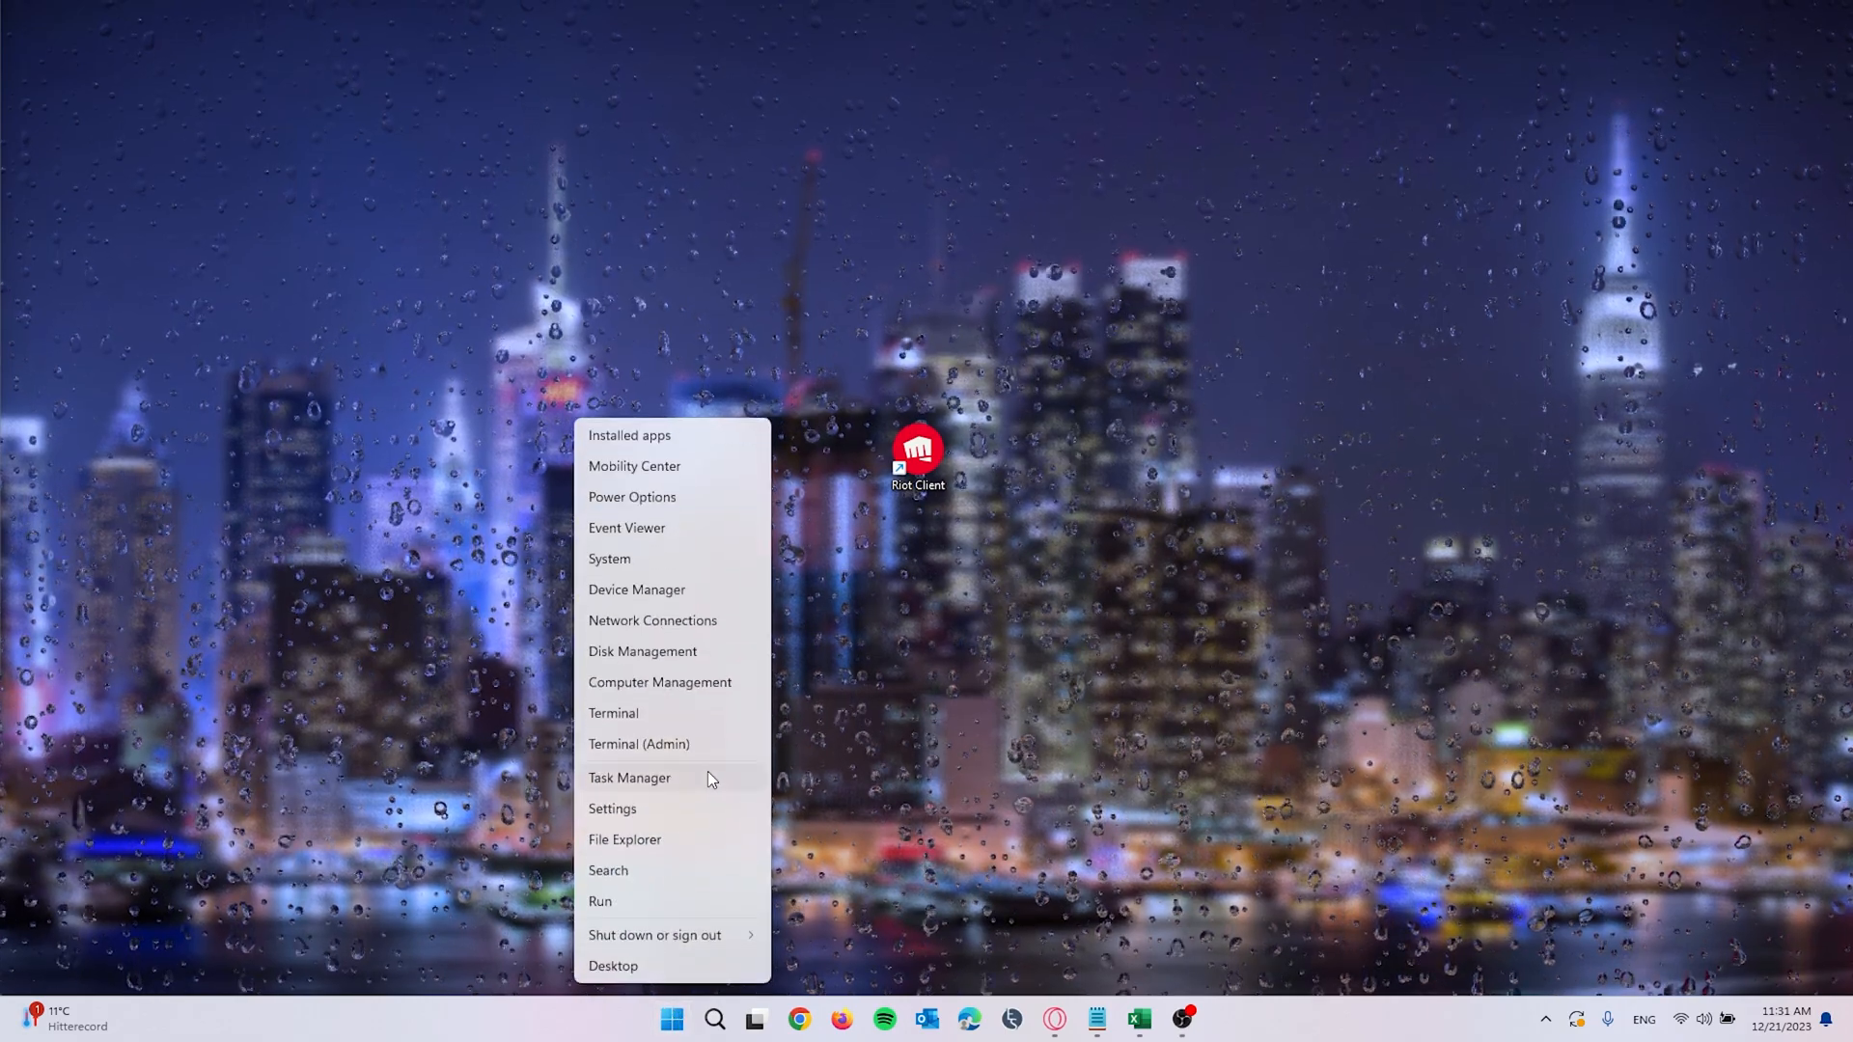
{"action": "left_click", "coordinate": [628, 778]}
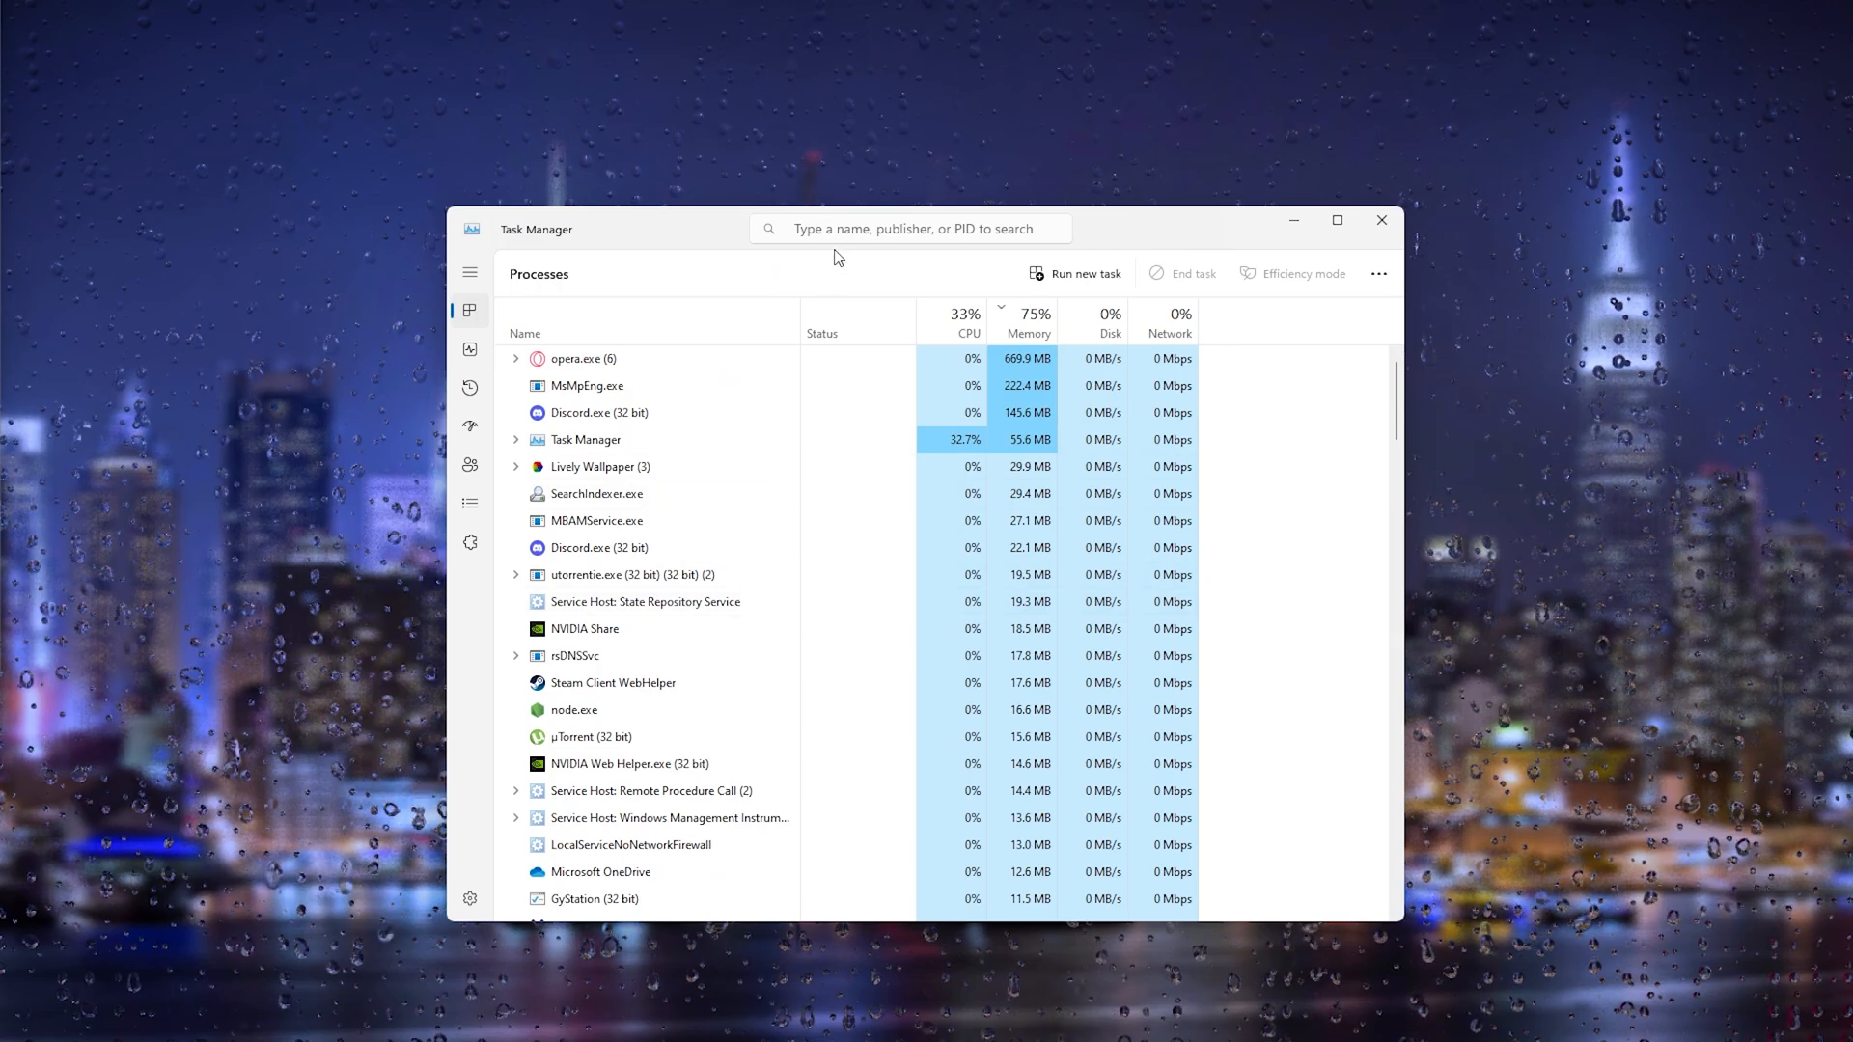
{"action": "type", "text": "riot"}
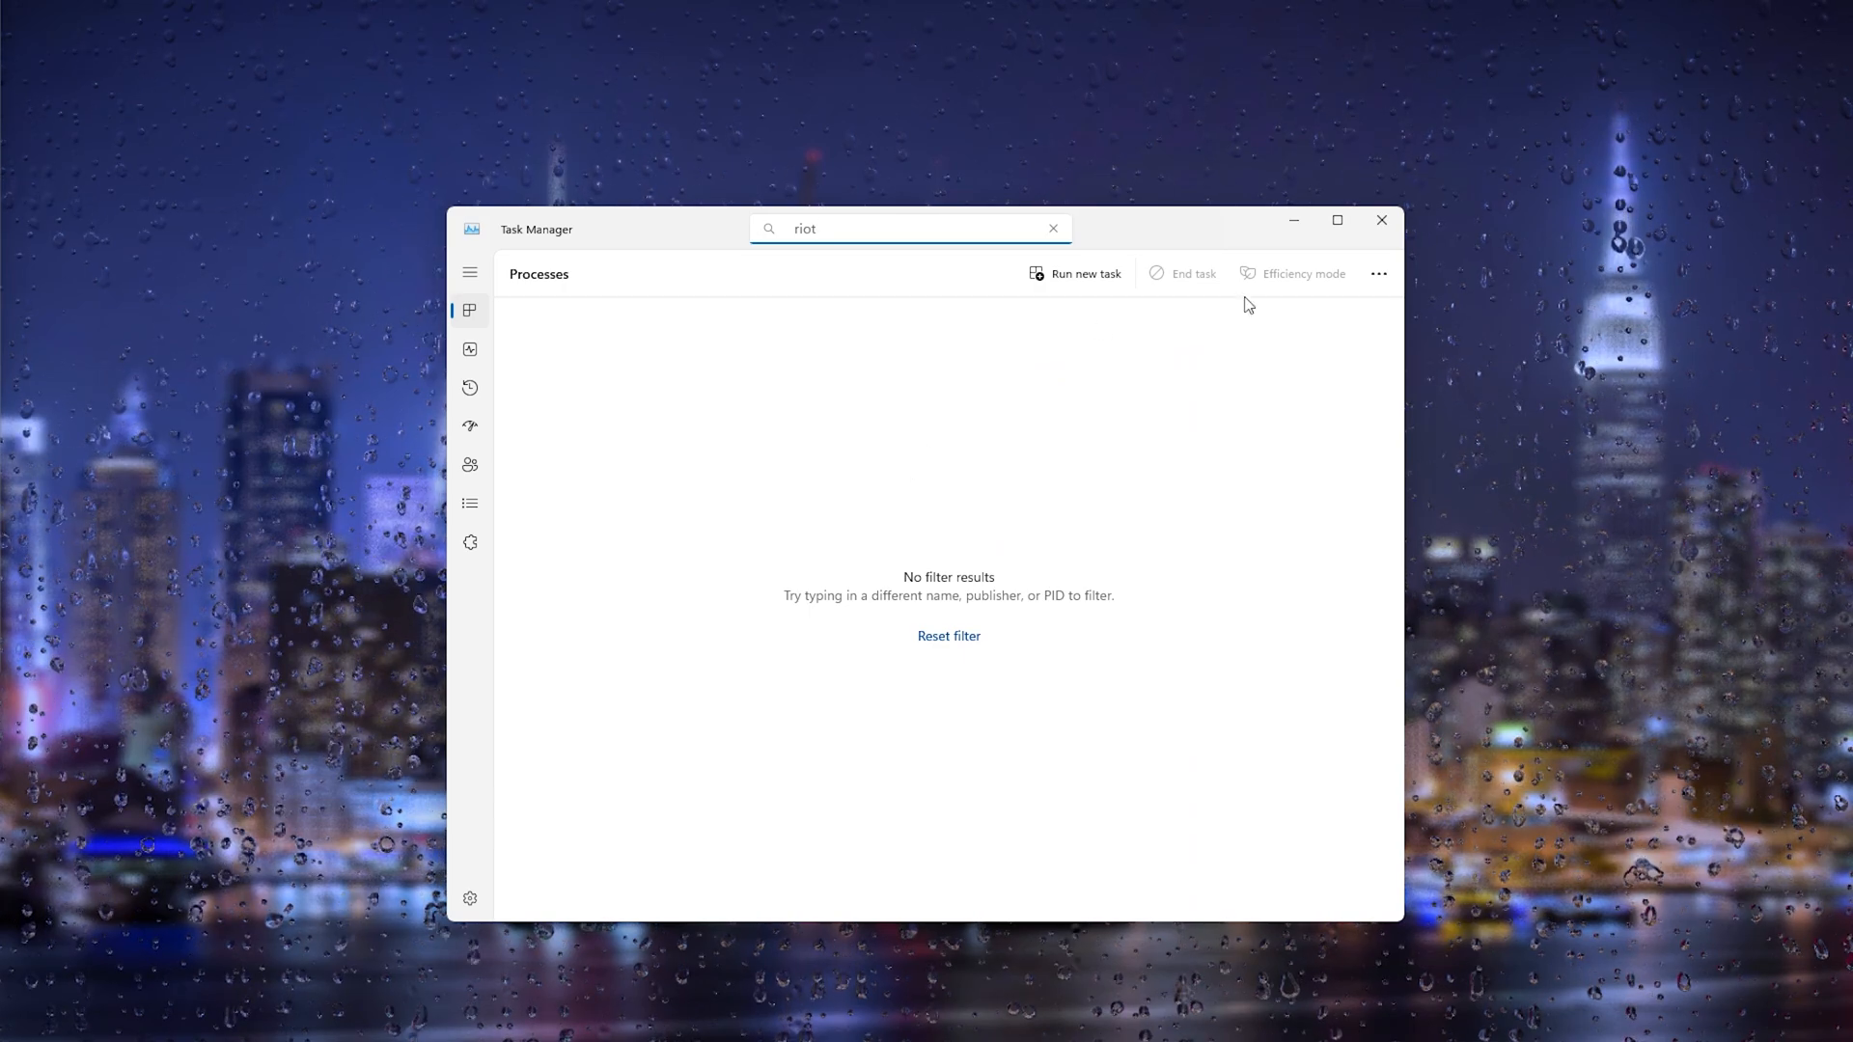
{"action": "mouse_move", "coordinate": [1380, 221]}
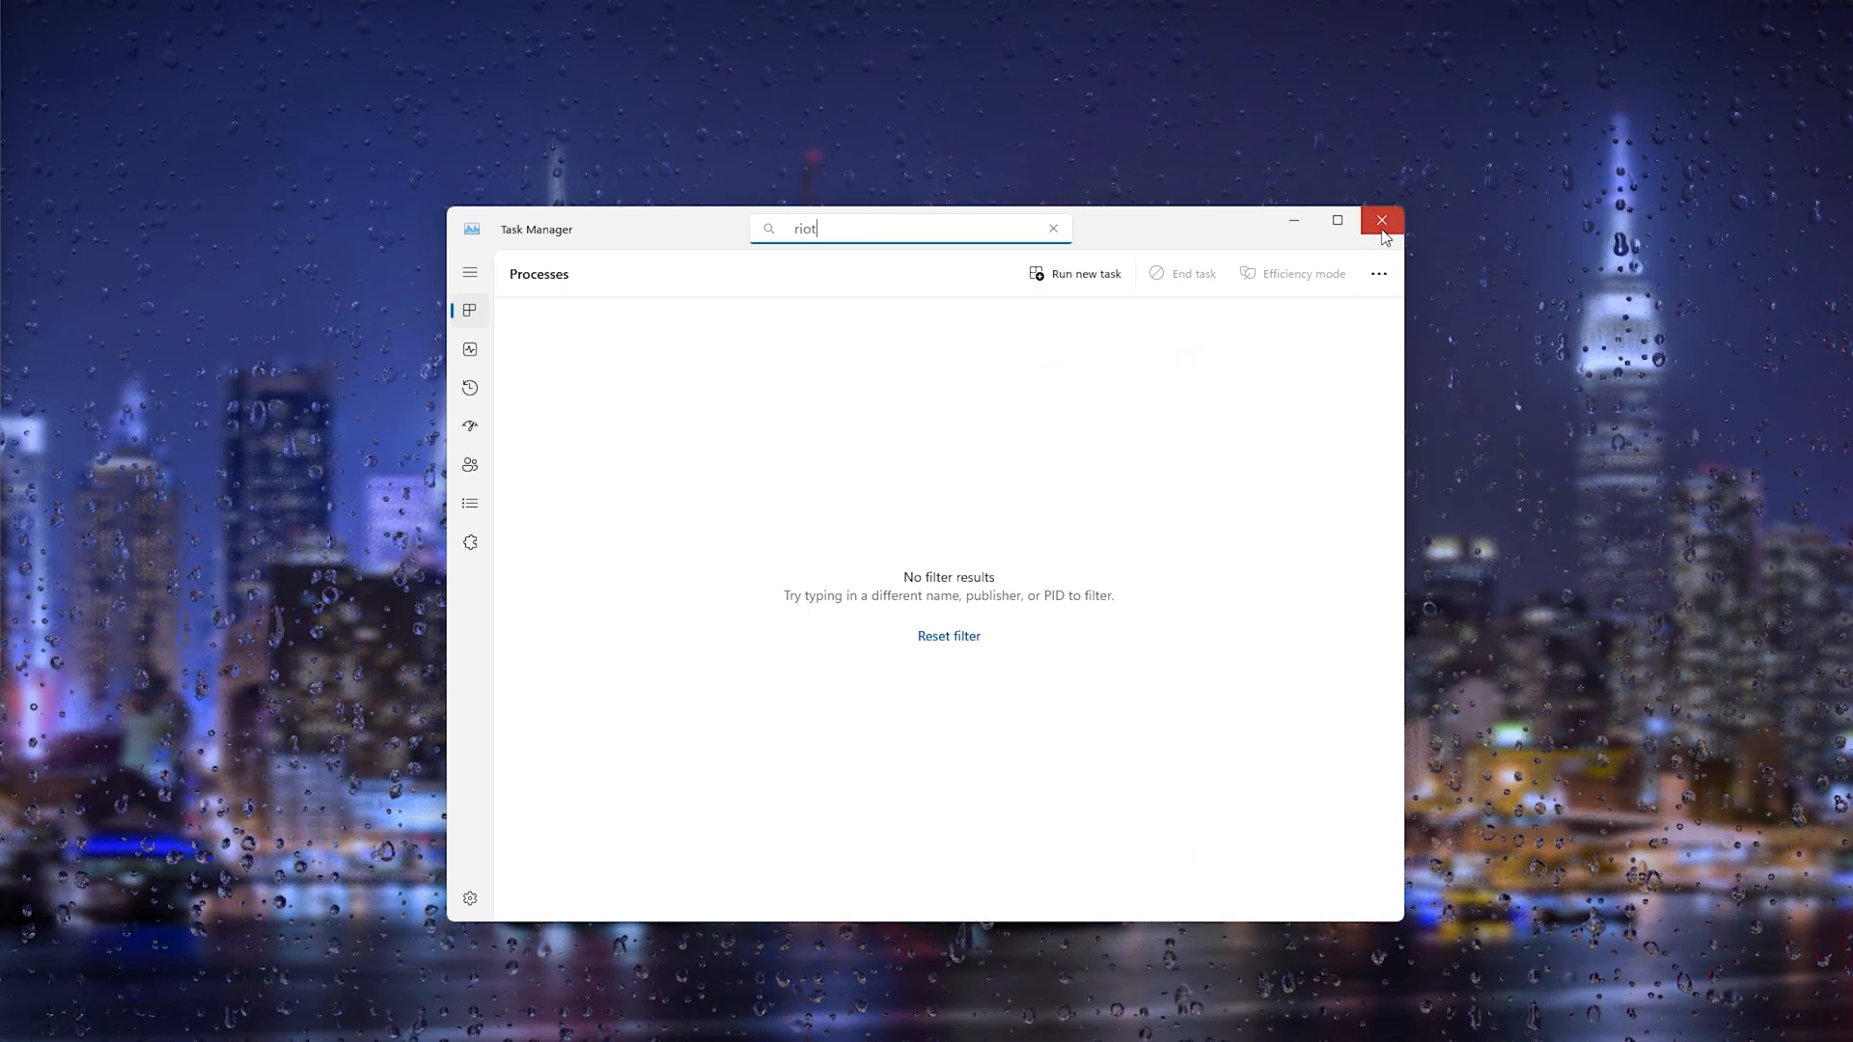
{"action": "left_click", "coordinate": [1379, 221]}
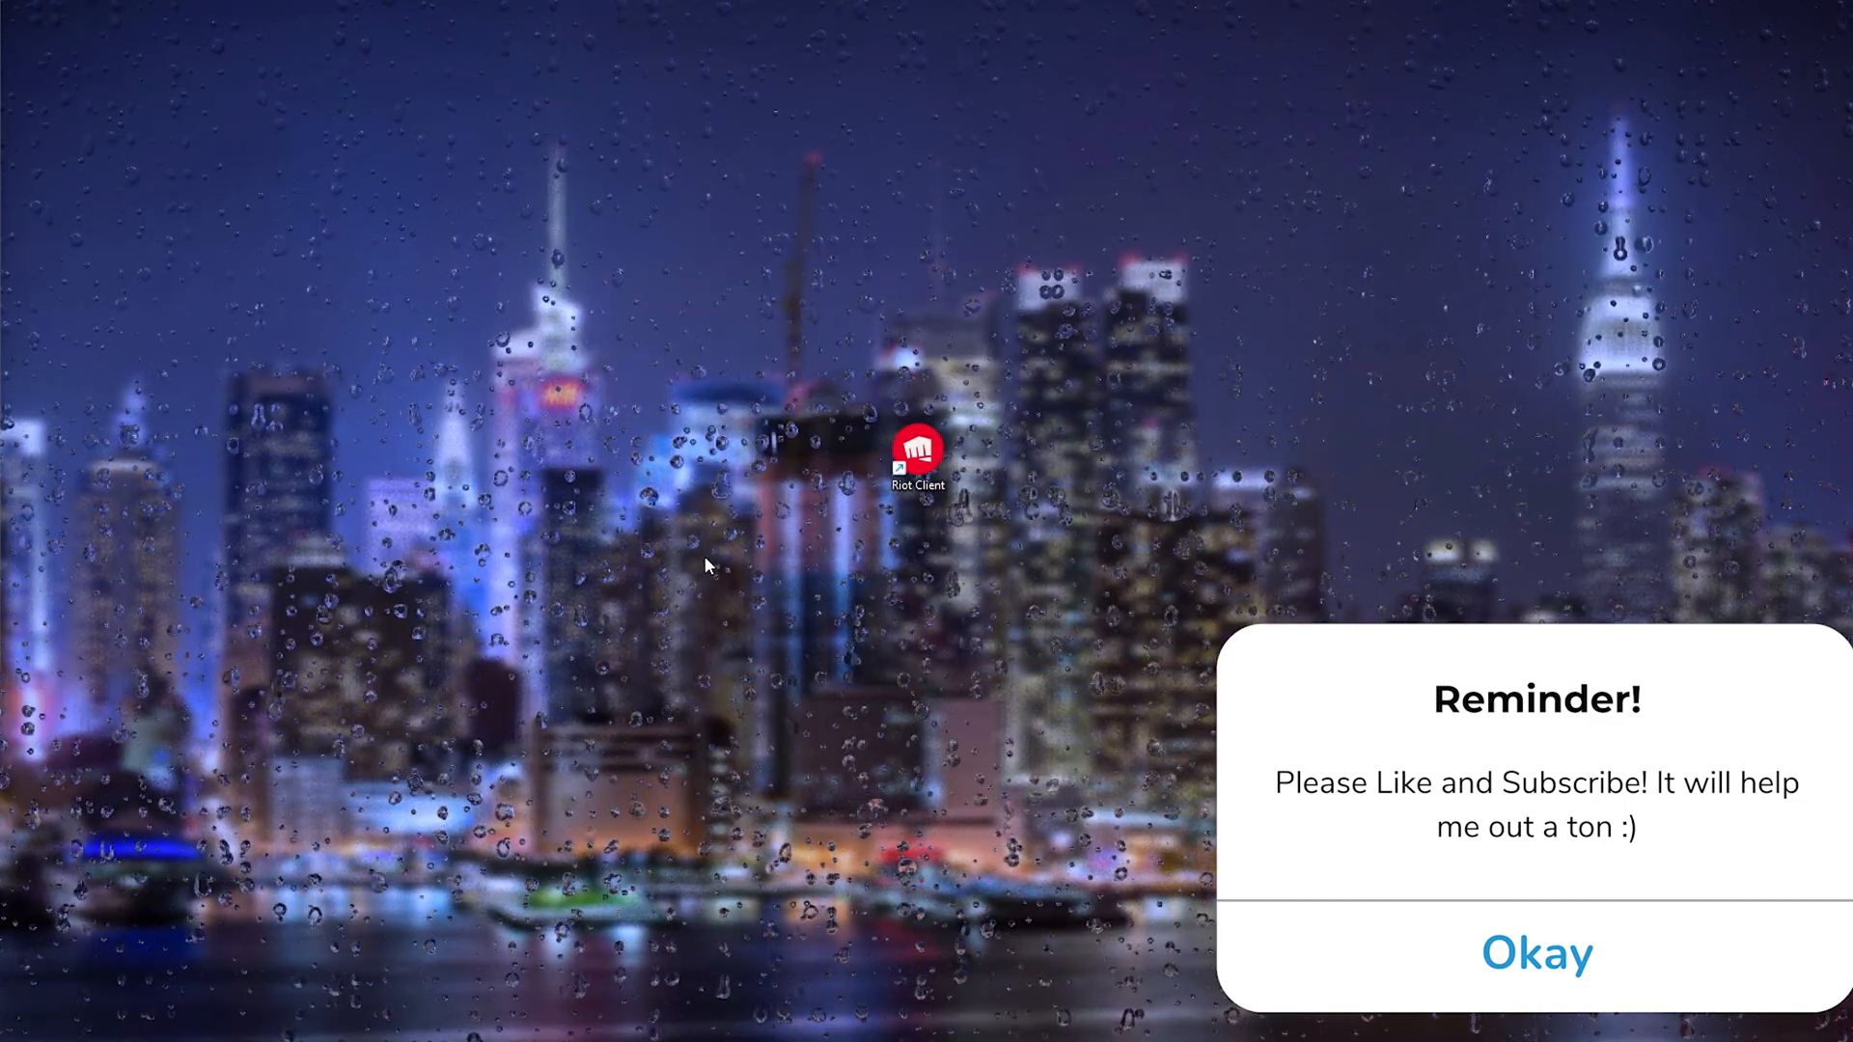
Show the Riot Client desktop shortcut's properties with its RiotClientServices.exe target
{"action": "right_click", "coordinate": [918, 452]}
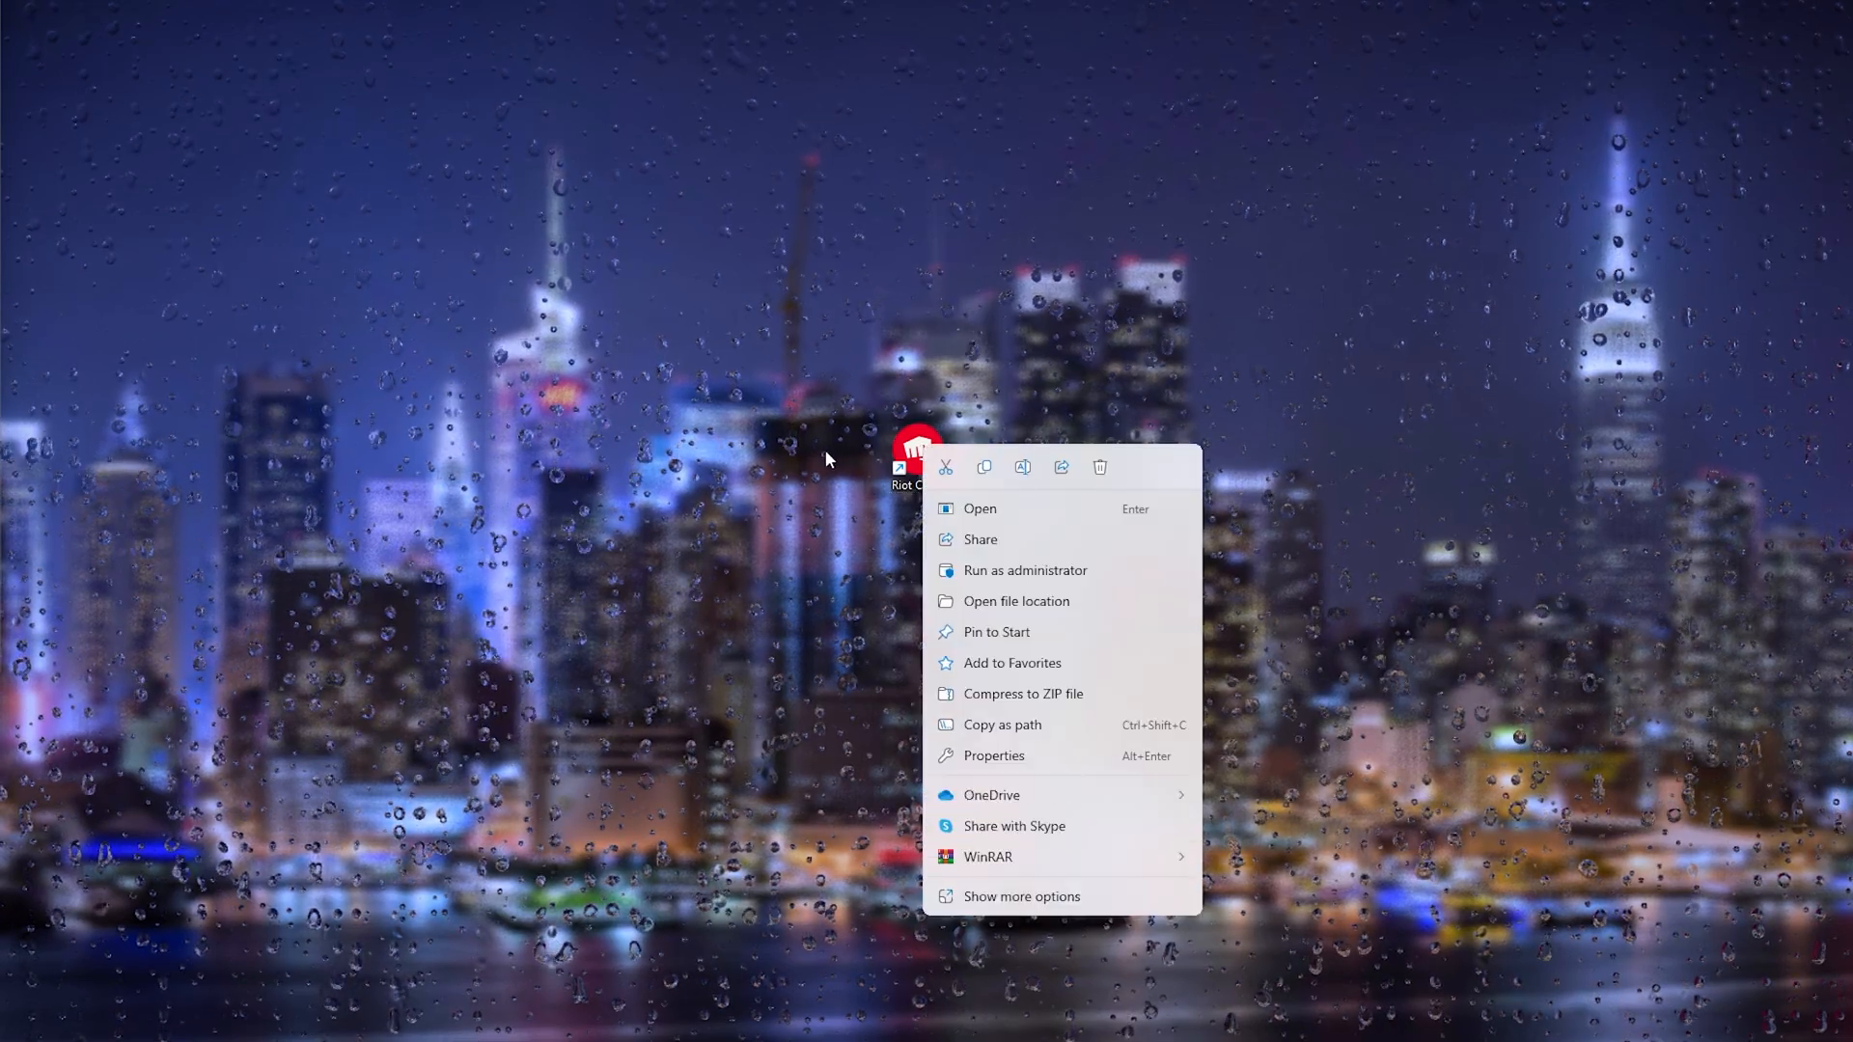
{"action": "left_click", "coordinate": [994, 754]}
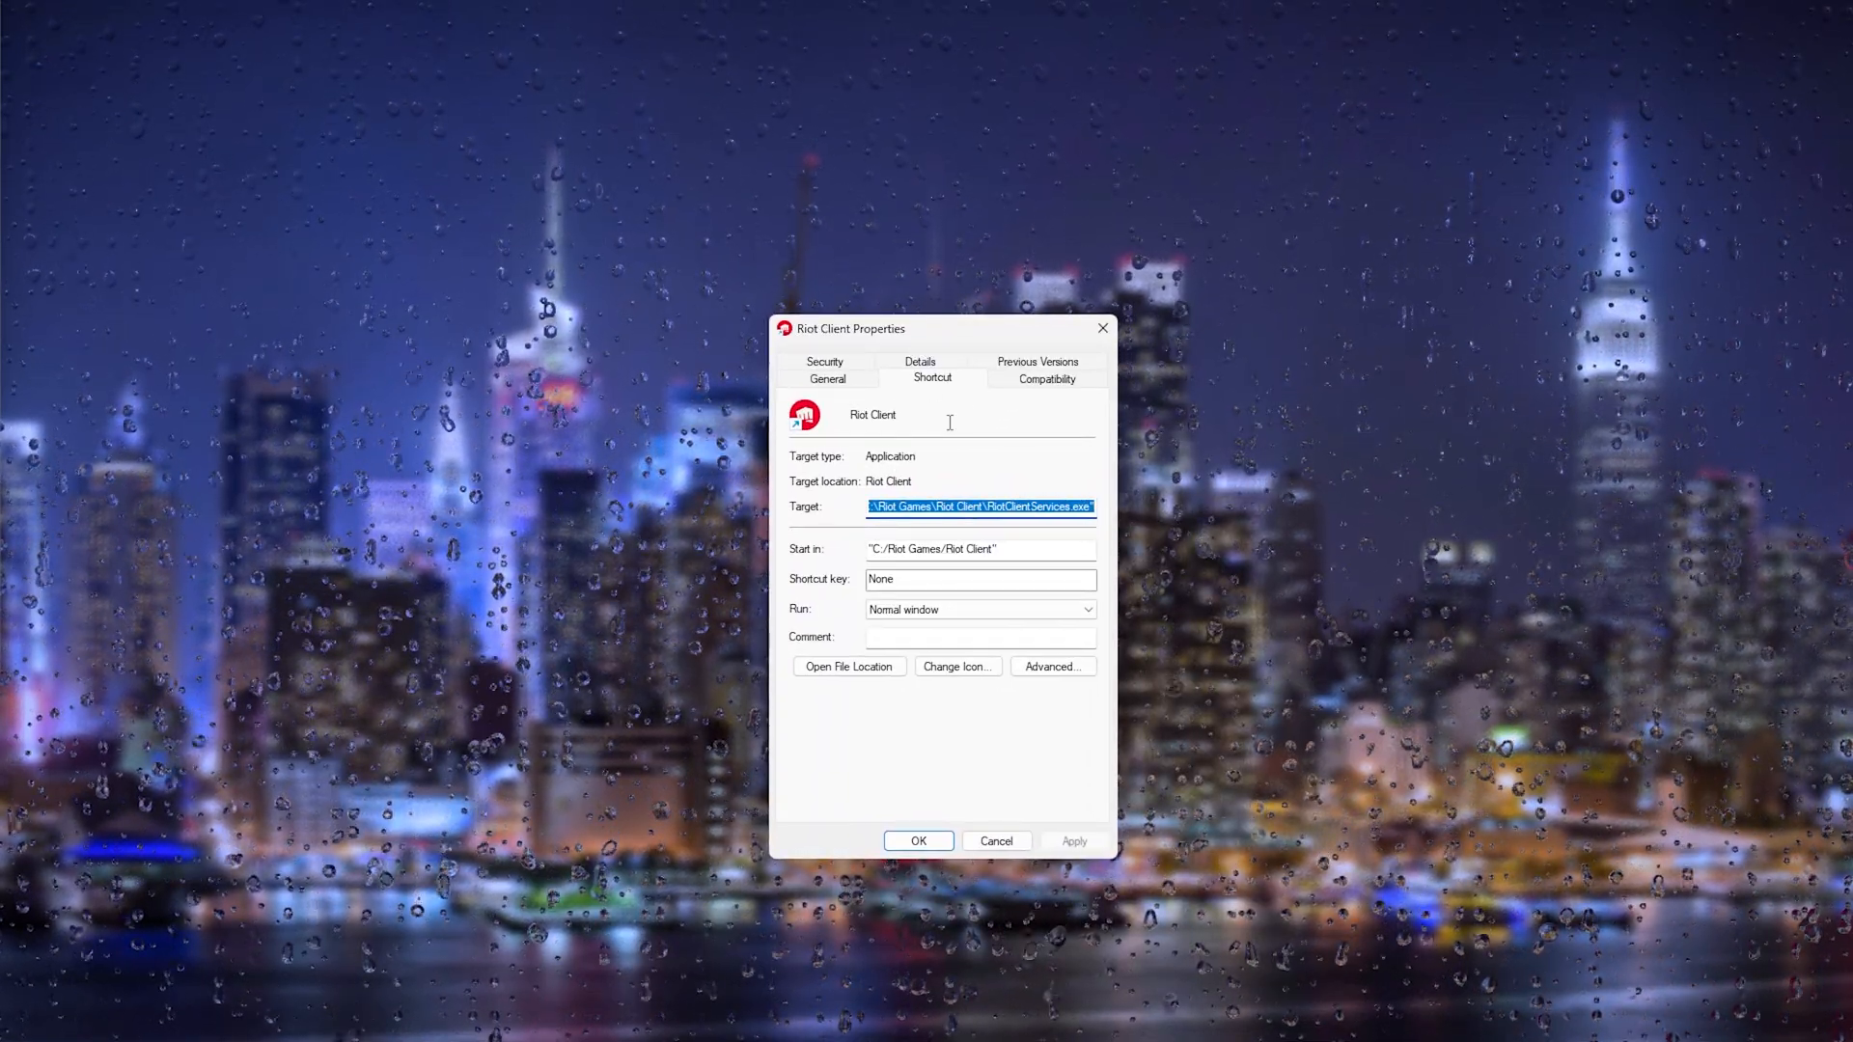
Set the shortcut to Windows 8 compatibility mode and run as administrator, then apply
{"action": "left_click", "coordinate": [1044, 379]}
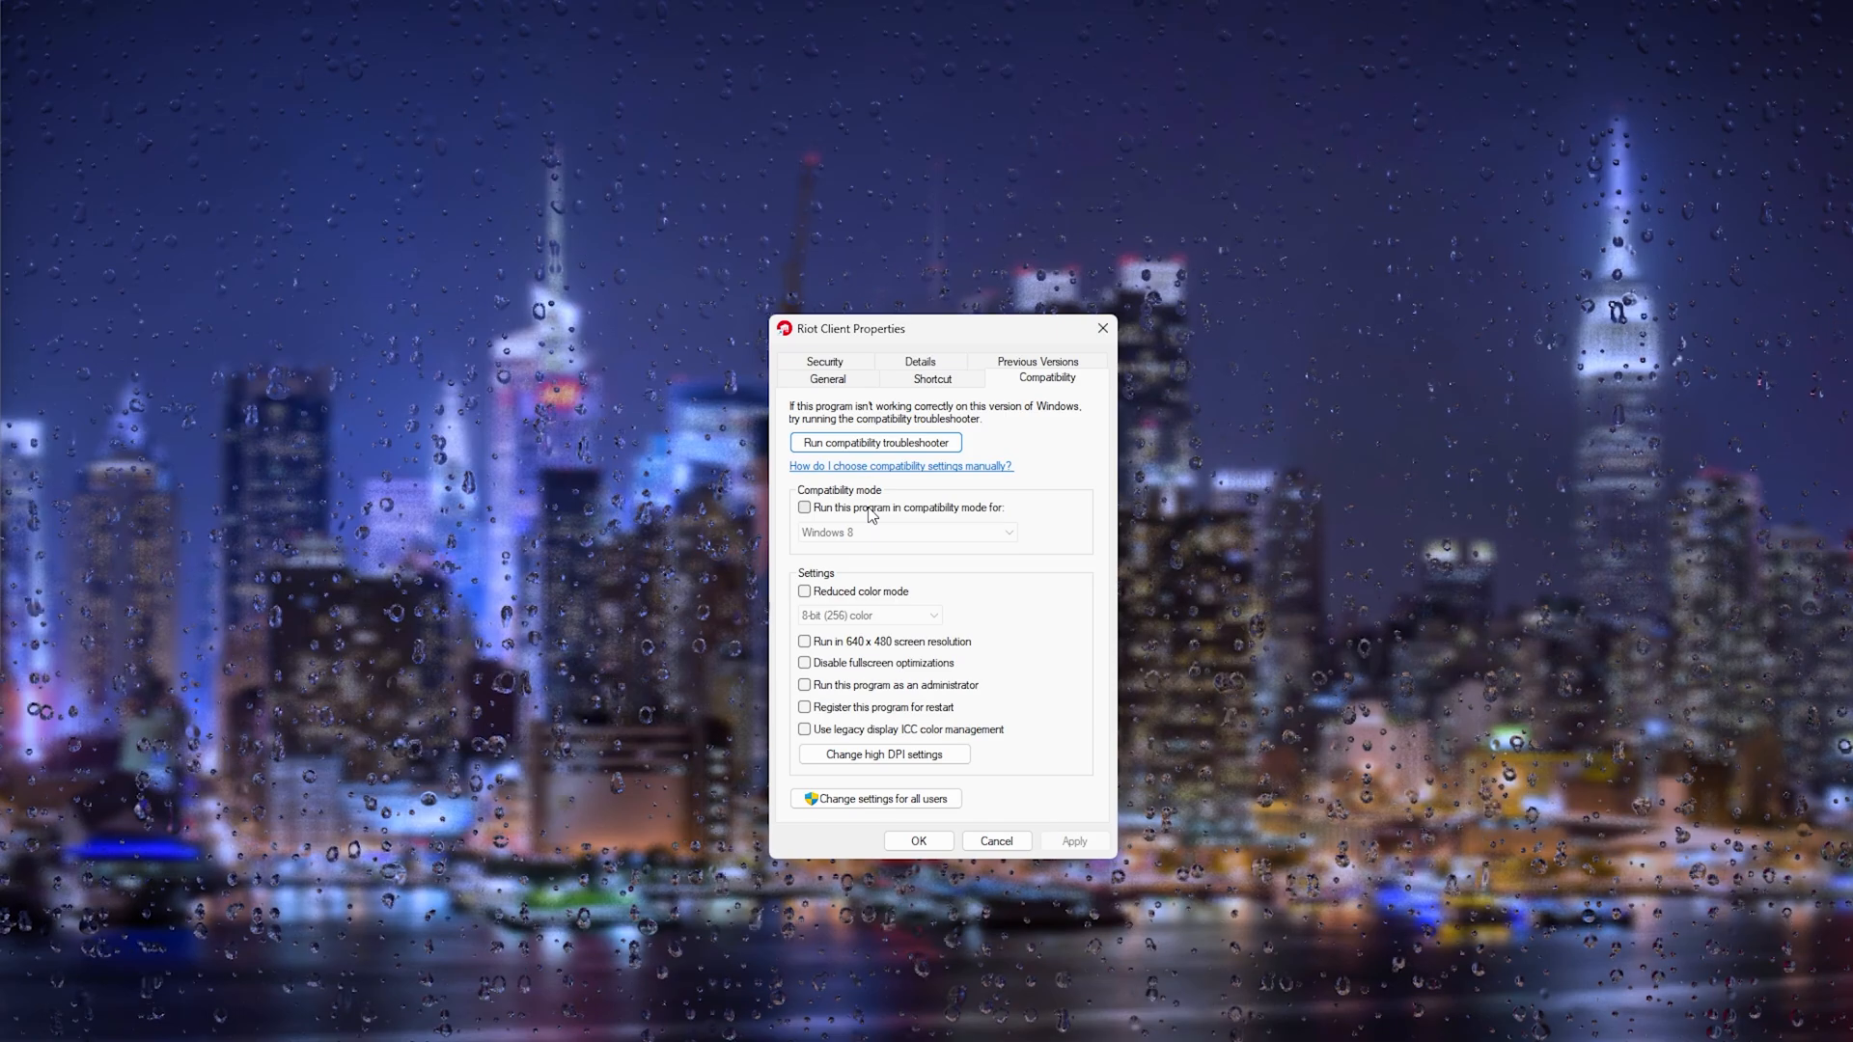
{"action": "left_click", "coordinate": [805, 507]}
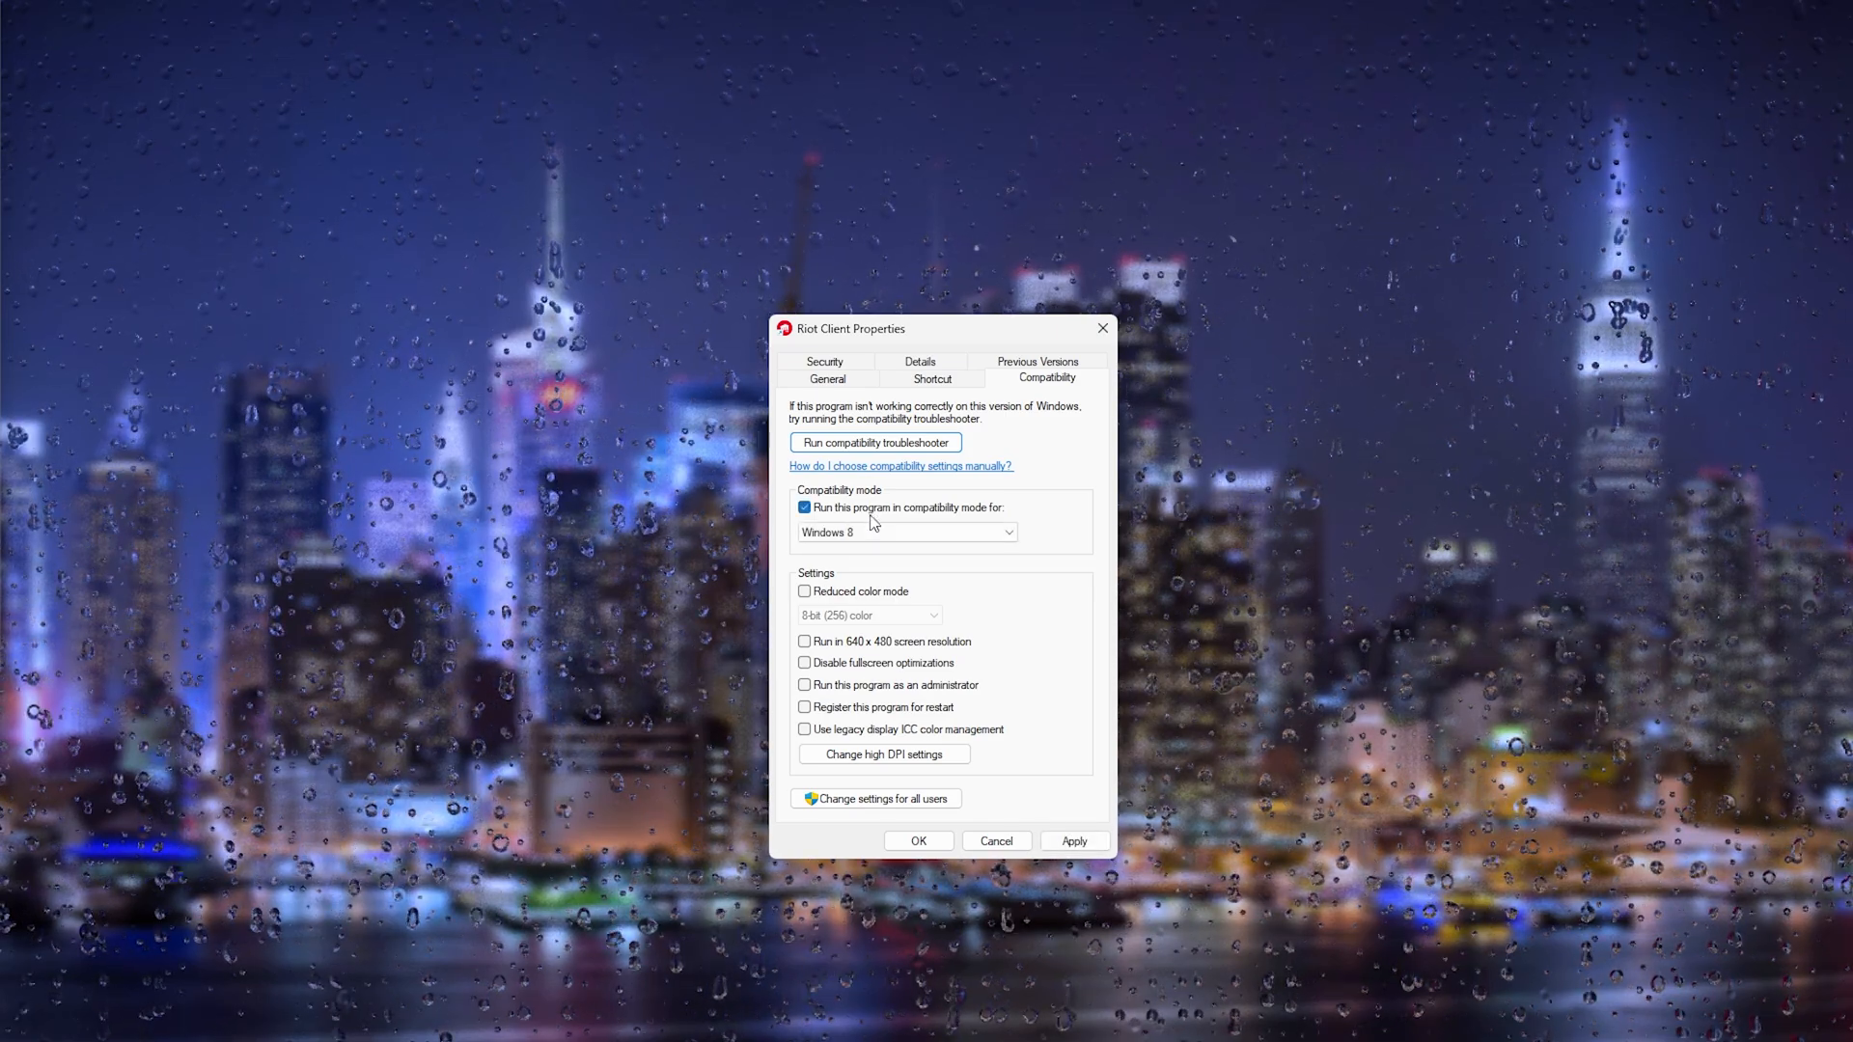
{"action": "left_click", "coordinate": [906, 532]}
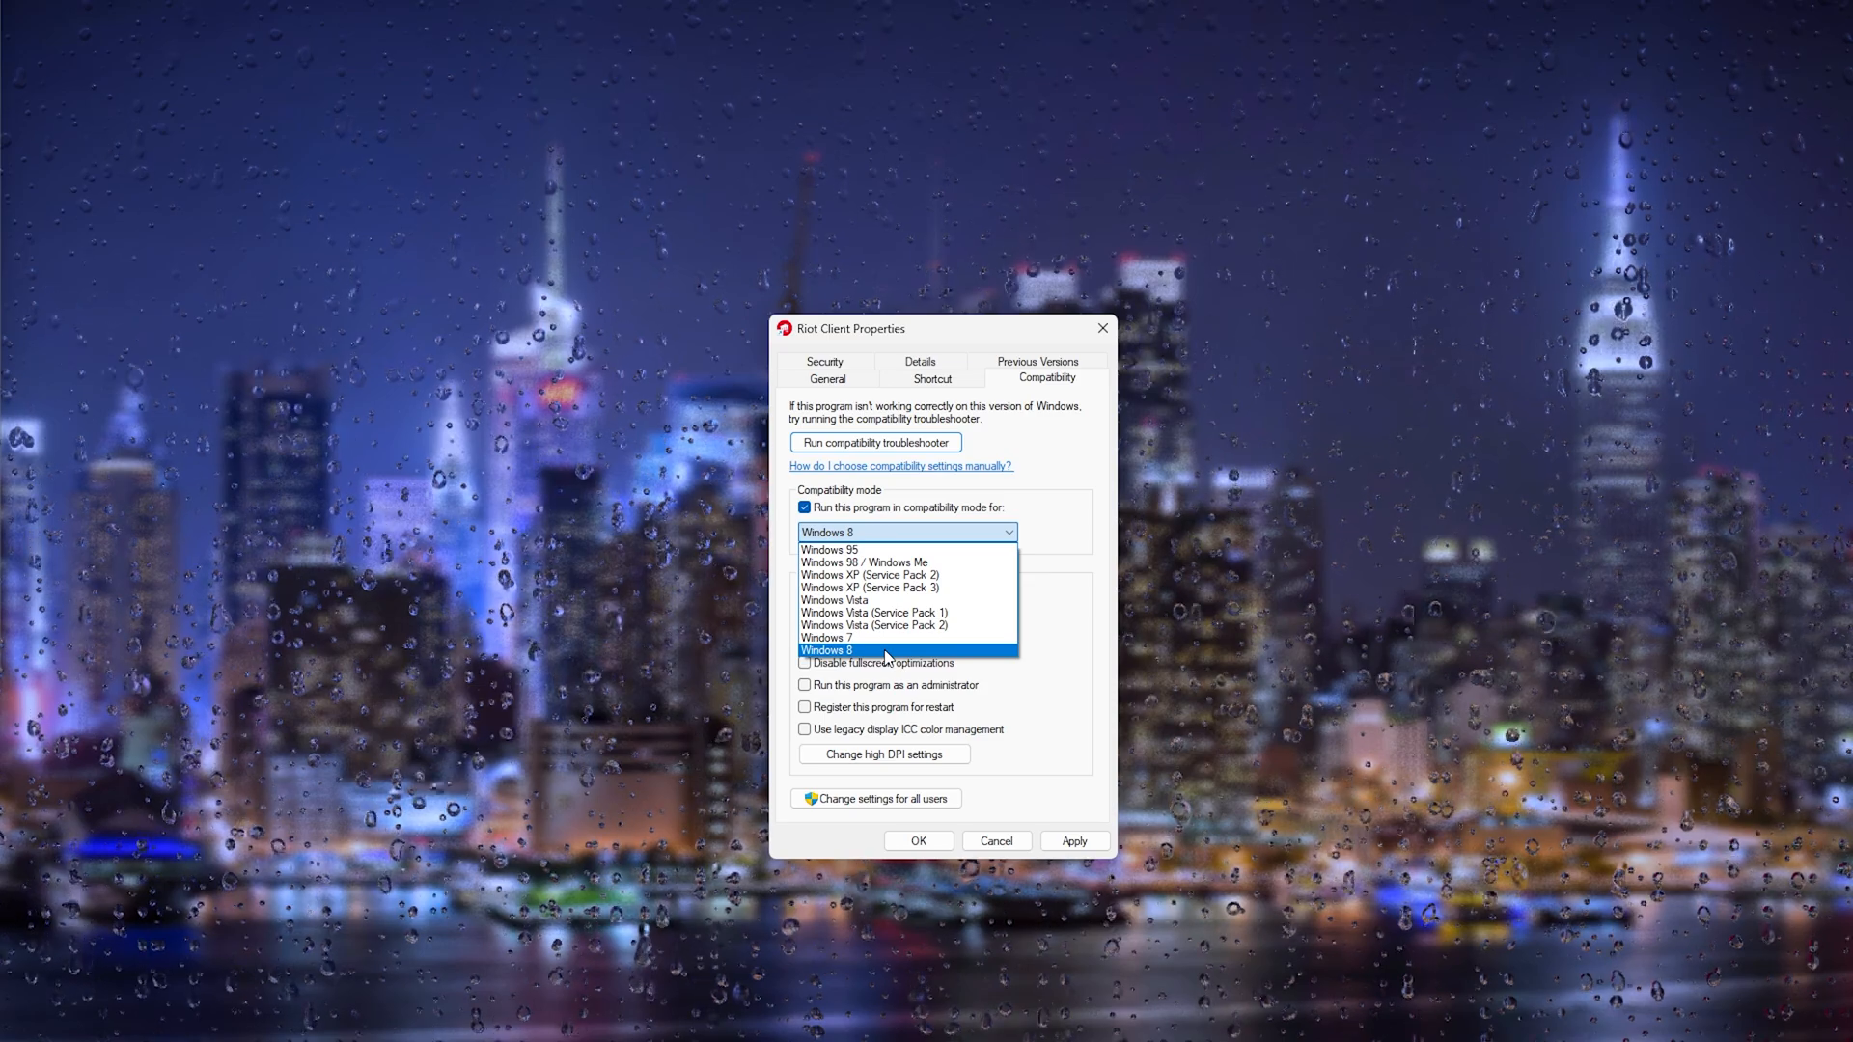
{"action": "left_click", "coordinate": [828, 650]}
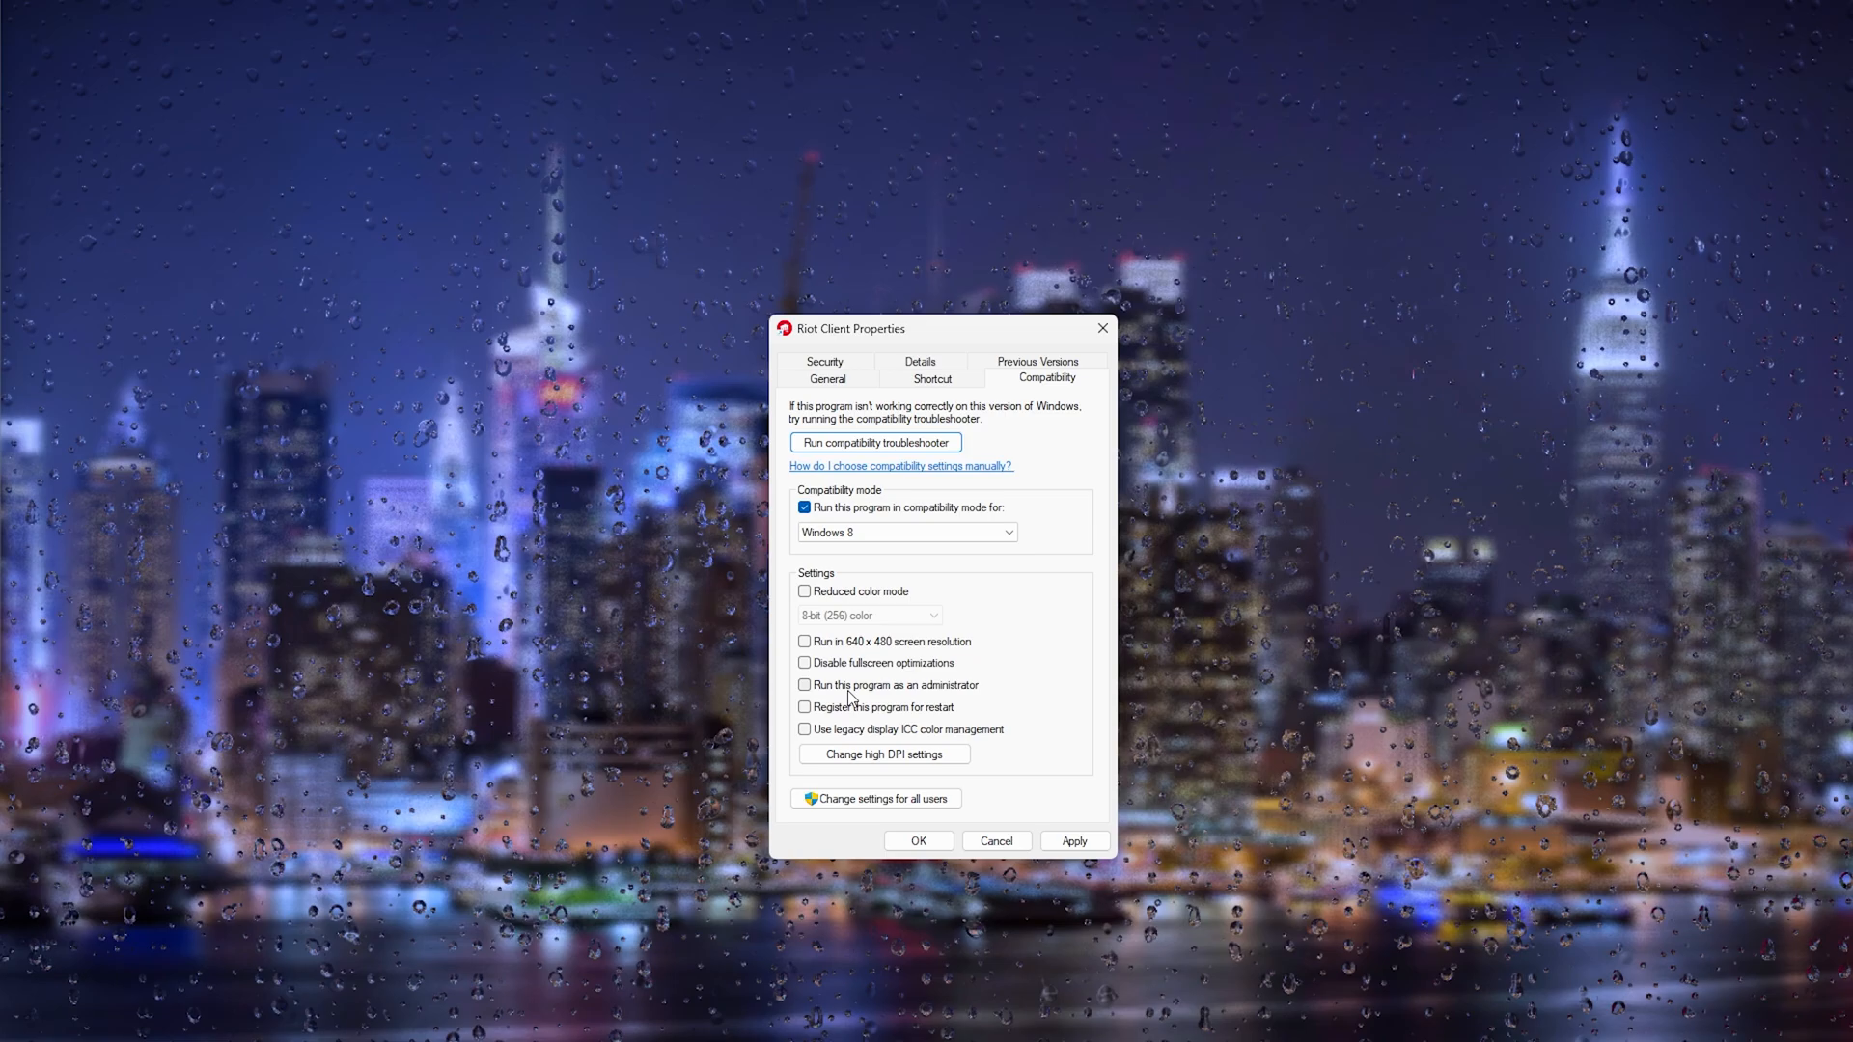
{"action": "mouse_move", "coordinate": [764, 698]}
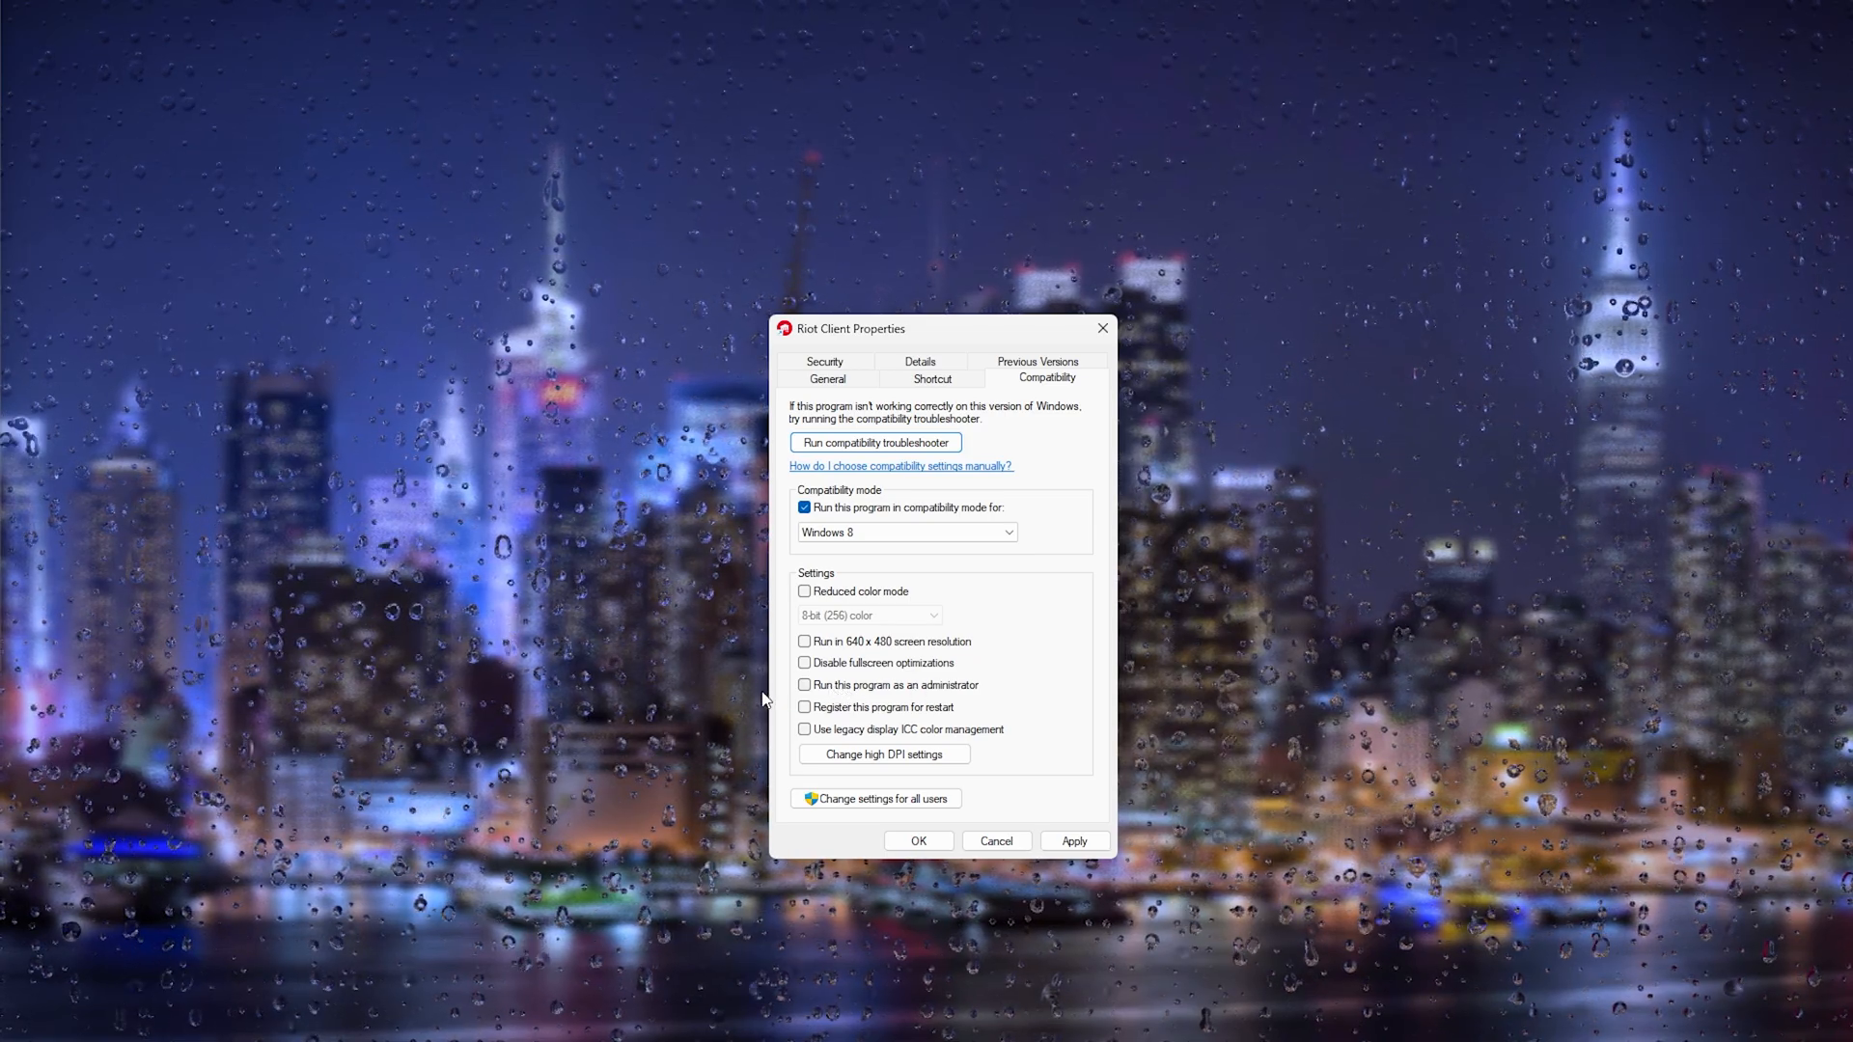
{"action": "left_click", "coordinate": [805, 685]}
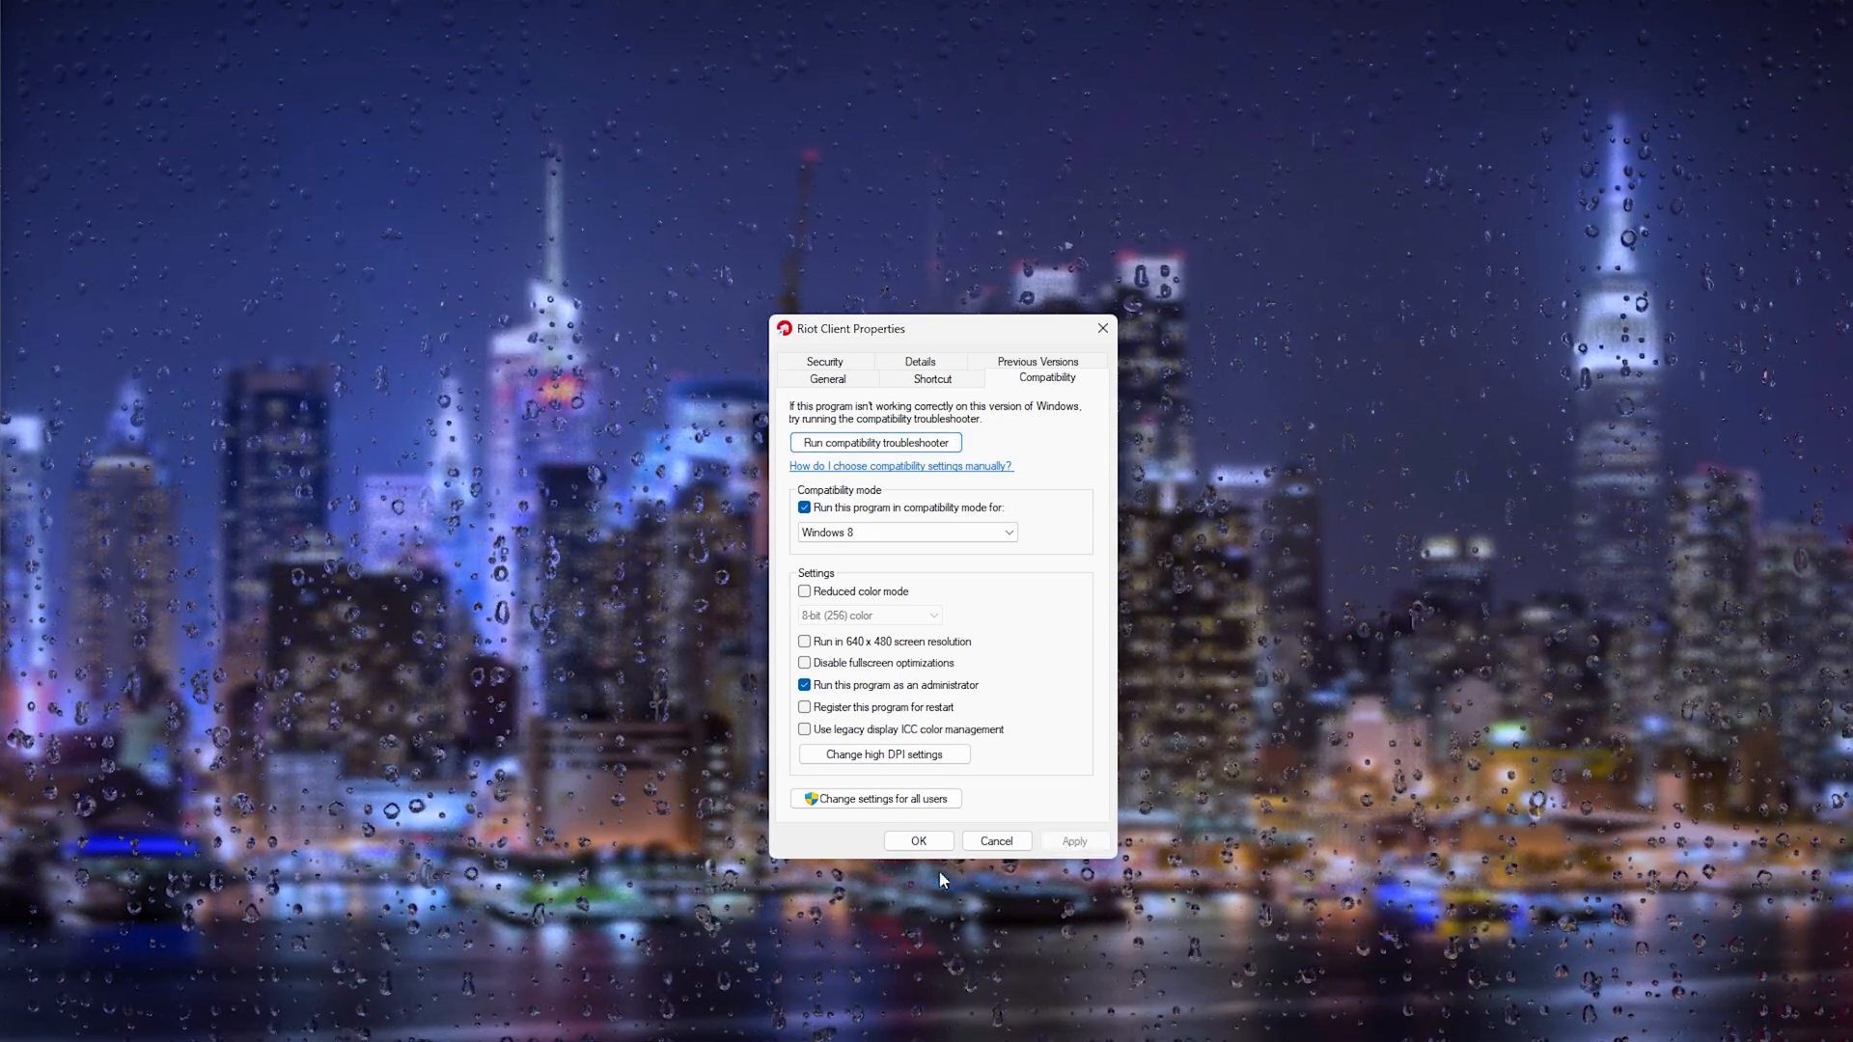
{"action": "left_click", "coordinate": [917, 841]}
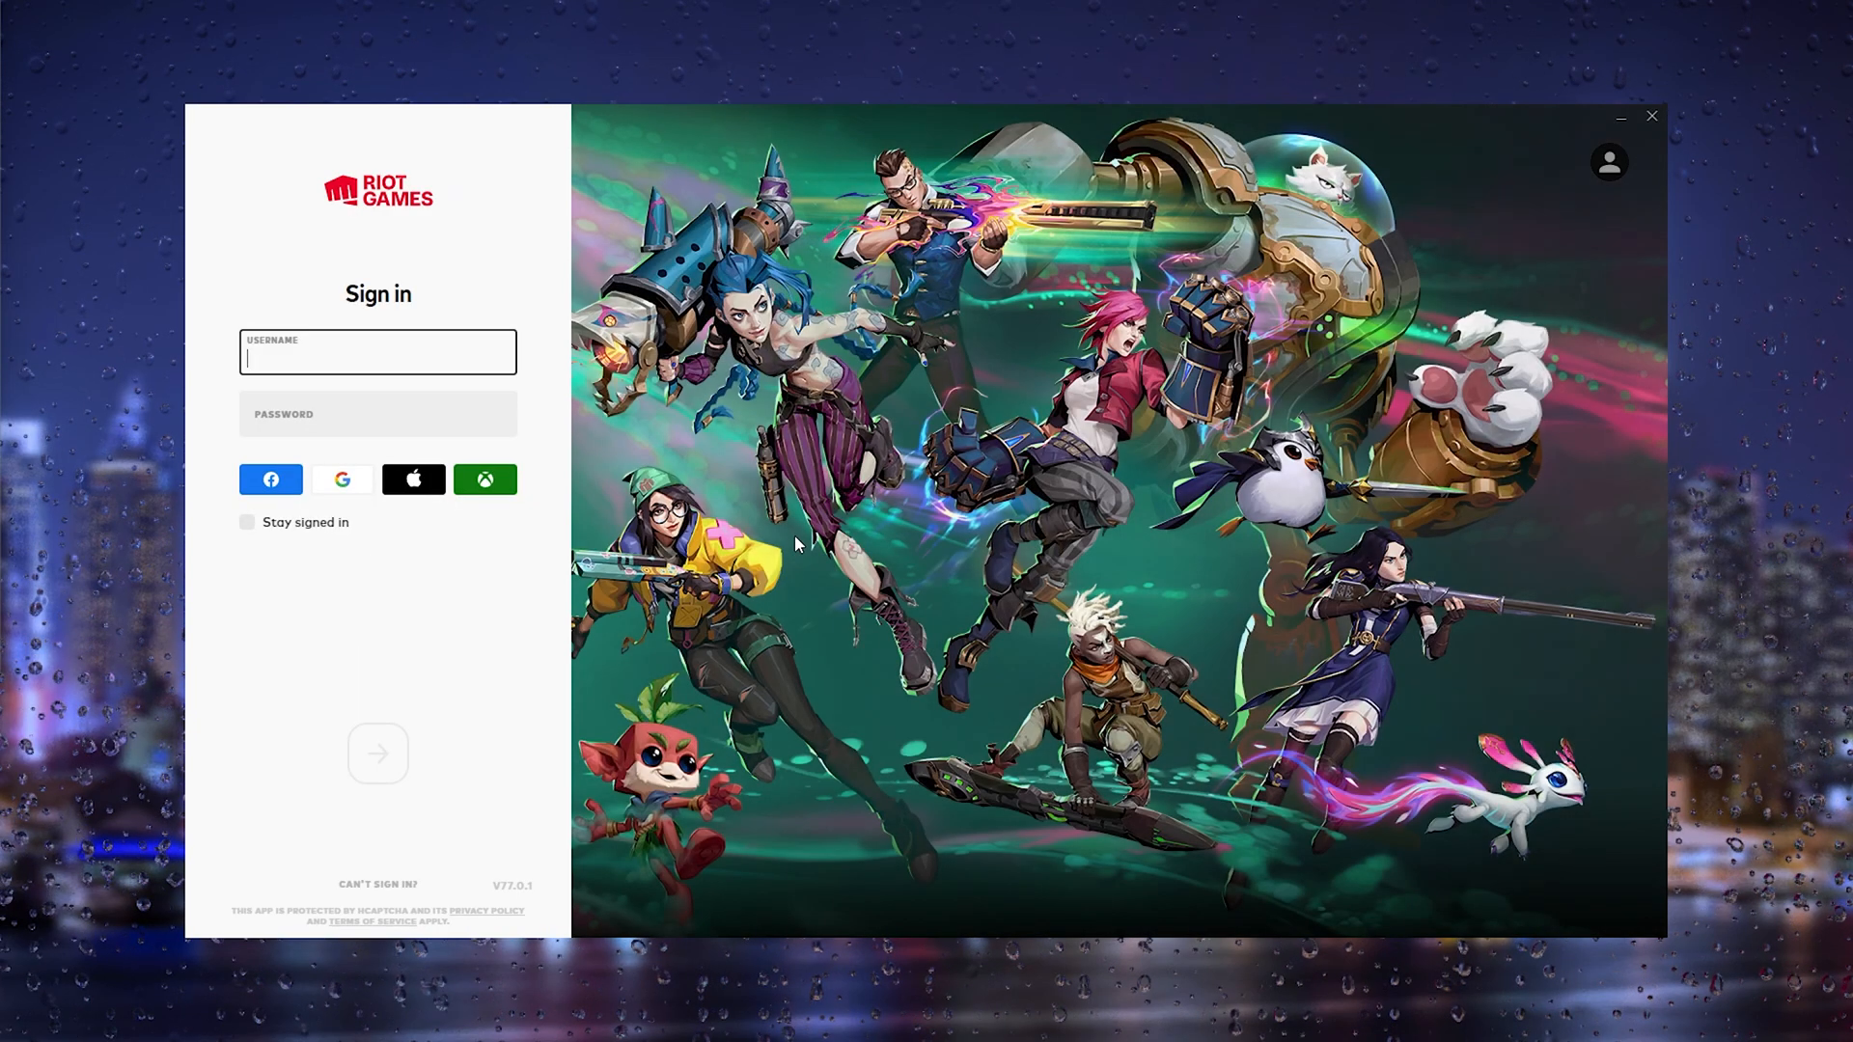